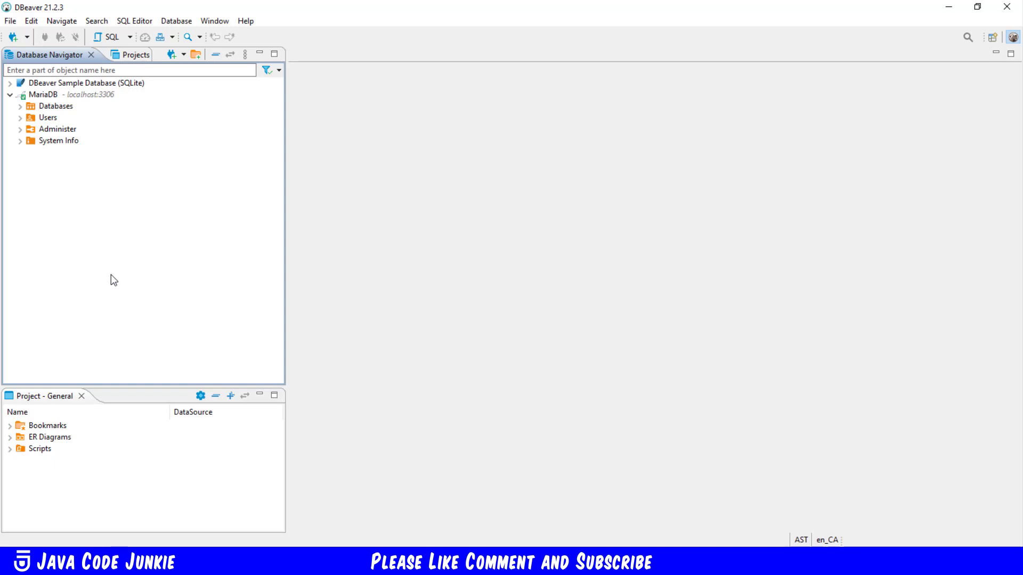
{"action": "mouse_move", "coordinate": [30, 140]}
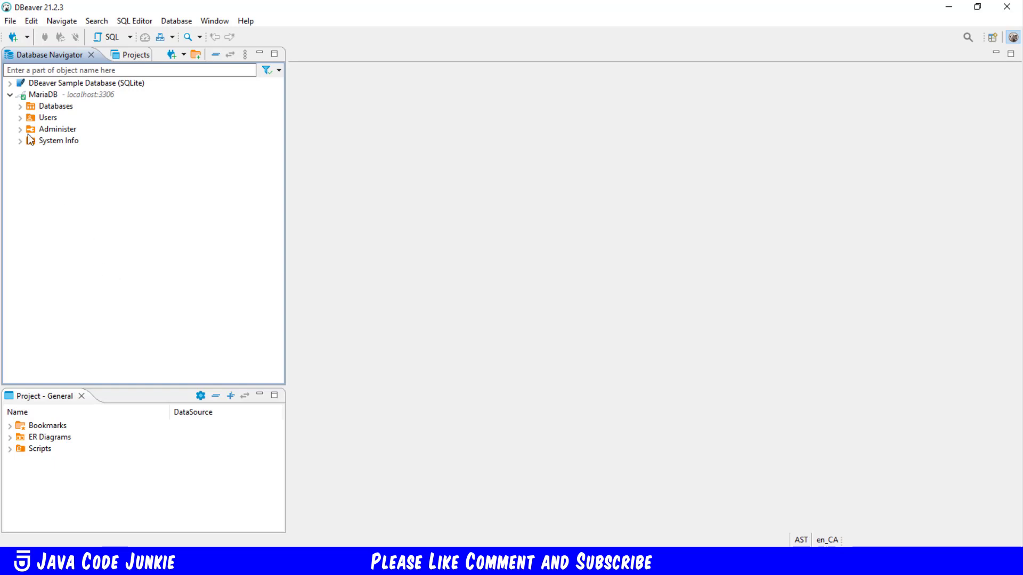
Expand the Databases node and the tutorial database, then select the employees table.
{"action": "left_click", "coordinate": [21, 105]}
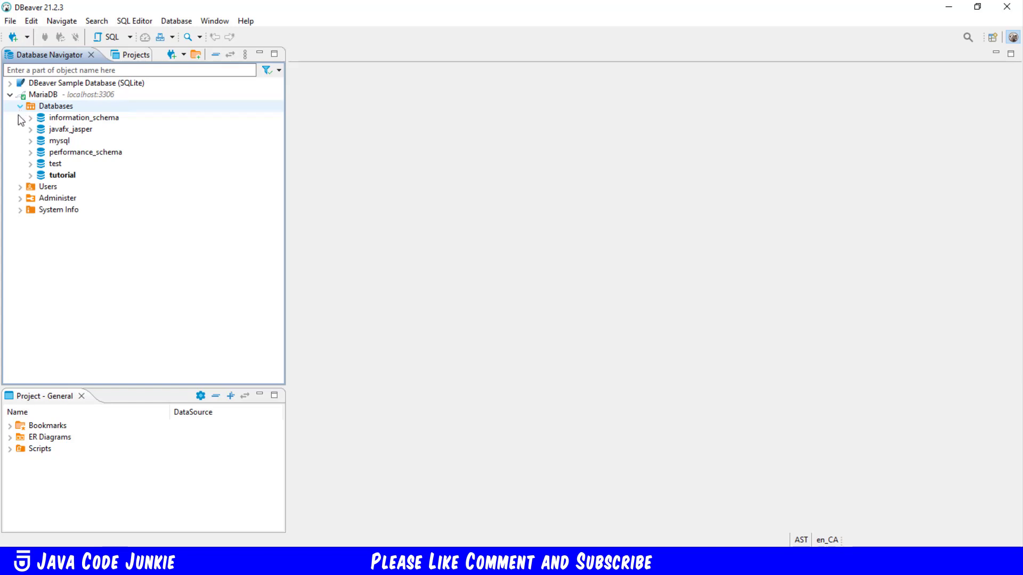
{"action": "left_click", "coordinate": [30, 174]}
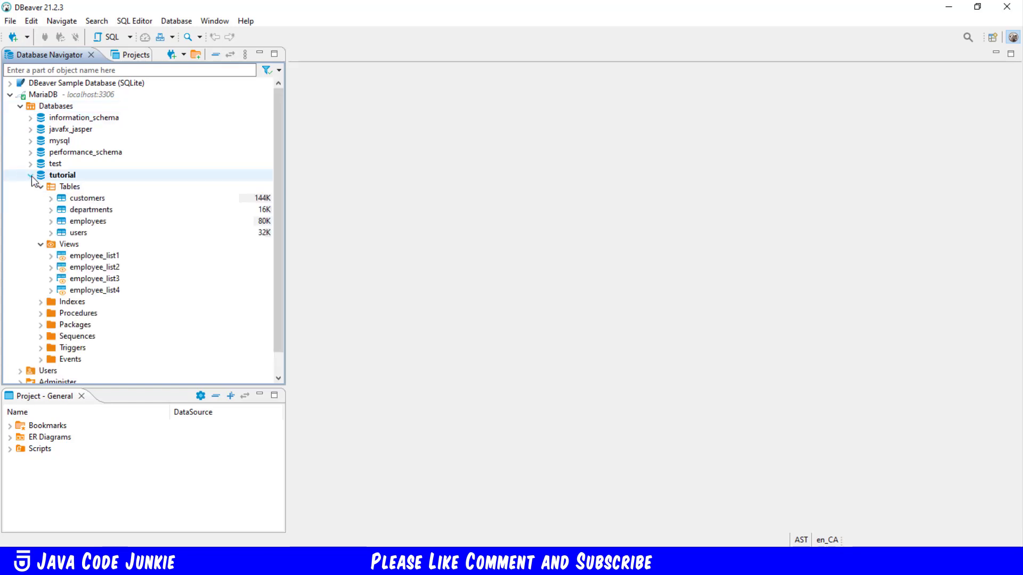
{"action": "left_click", "coordinate": [87, 221]}
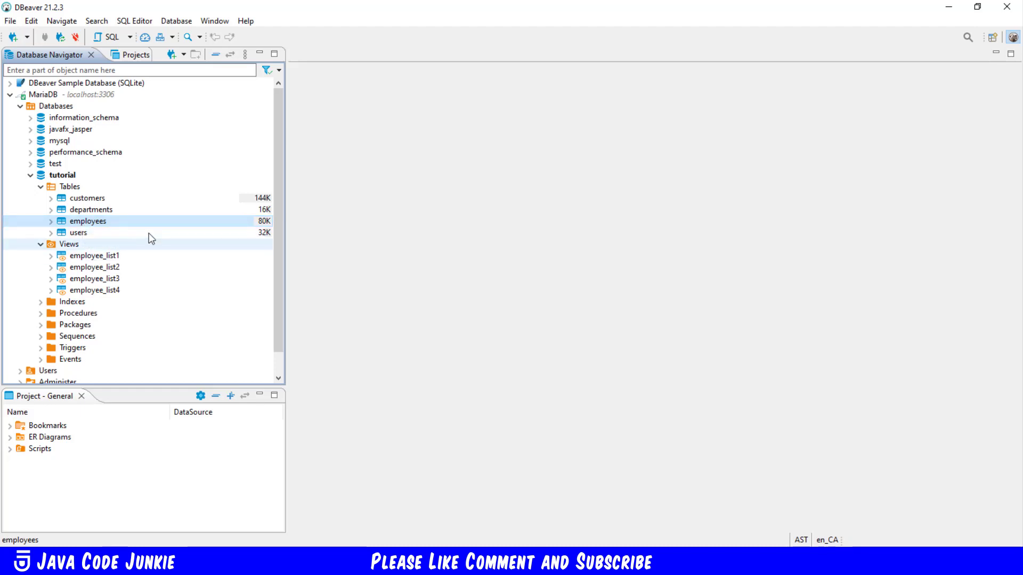
Open the employees table editor and show its Properties DDL CREATE TABLE statement.
{"action": "double_click", "coordinate": [87, 221]}
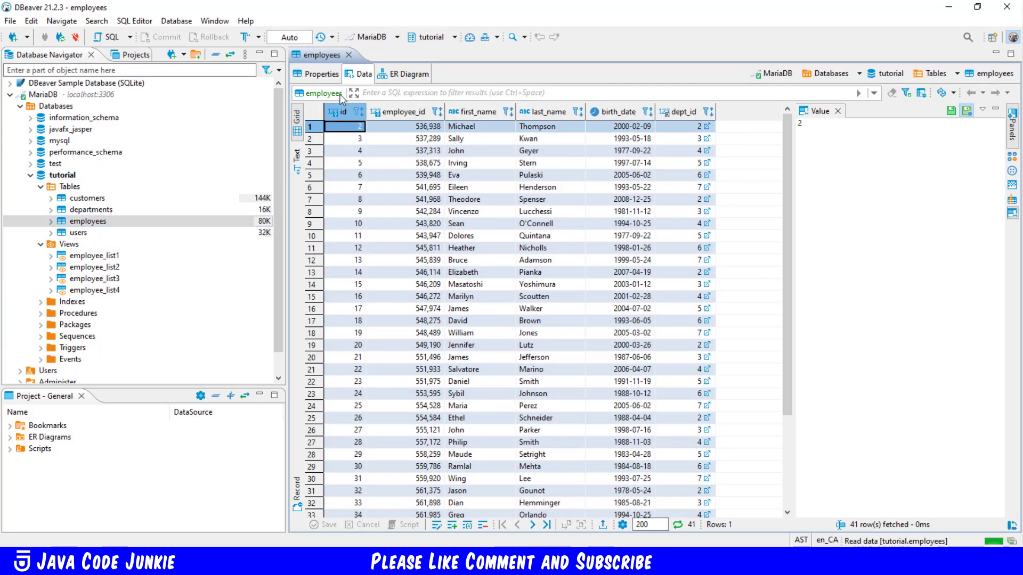
{"action": "left_click", "coordinate": [319, 73]}
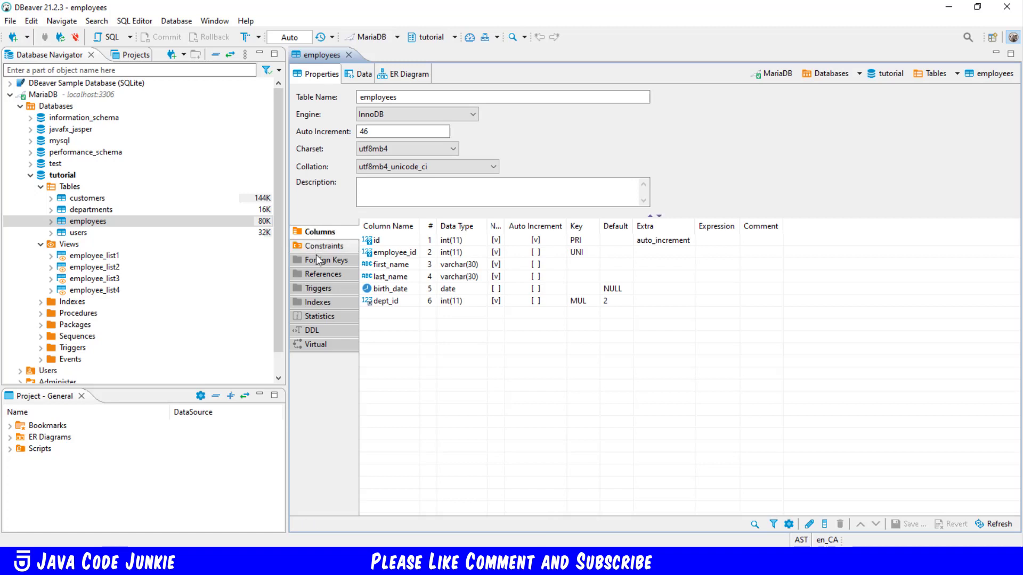
{"action": "left_click", "coordinate": [311, 331]}
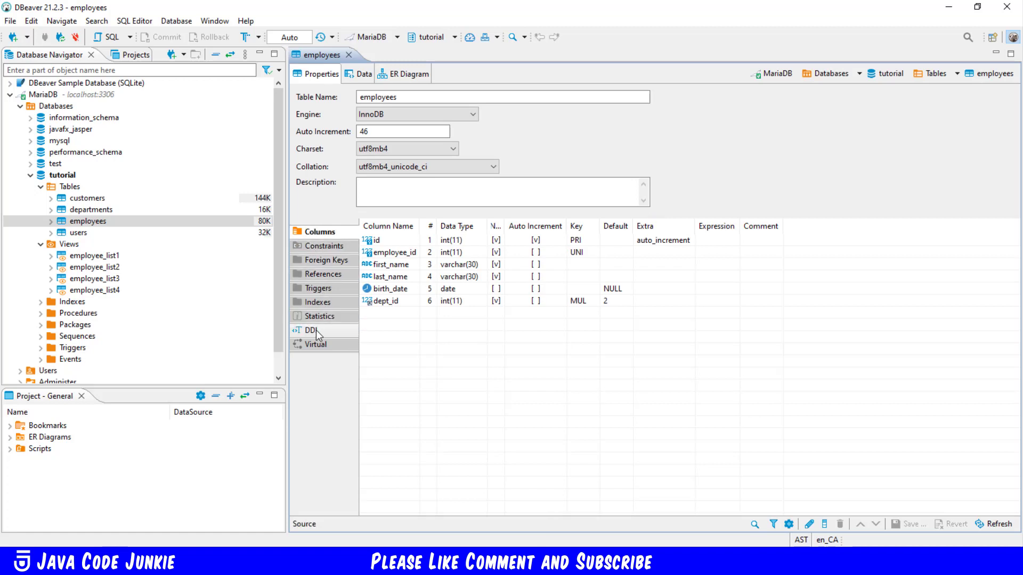
{"action": "left_click", "coordinate": [311, 330]}
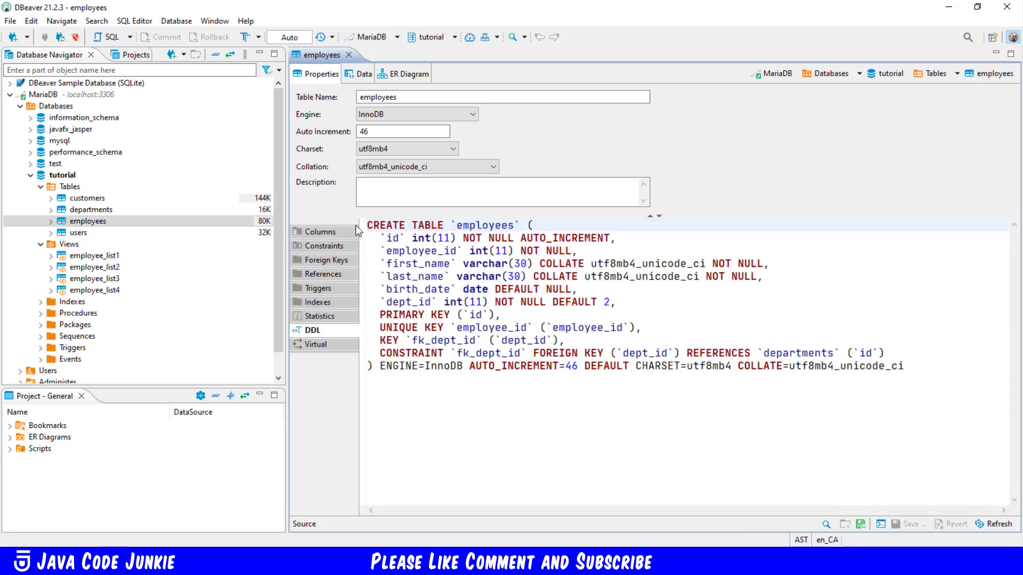
{"action": "mouse_move", "coordinate": [364, 229]}
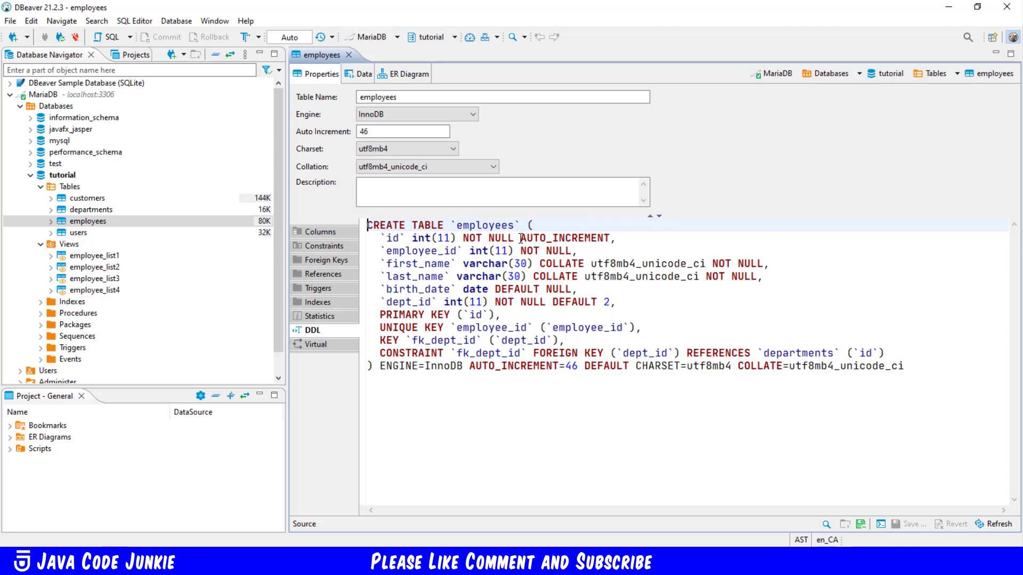
{"action": "mouse_move", "coordinate": [398, 252]}
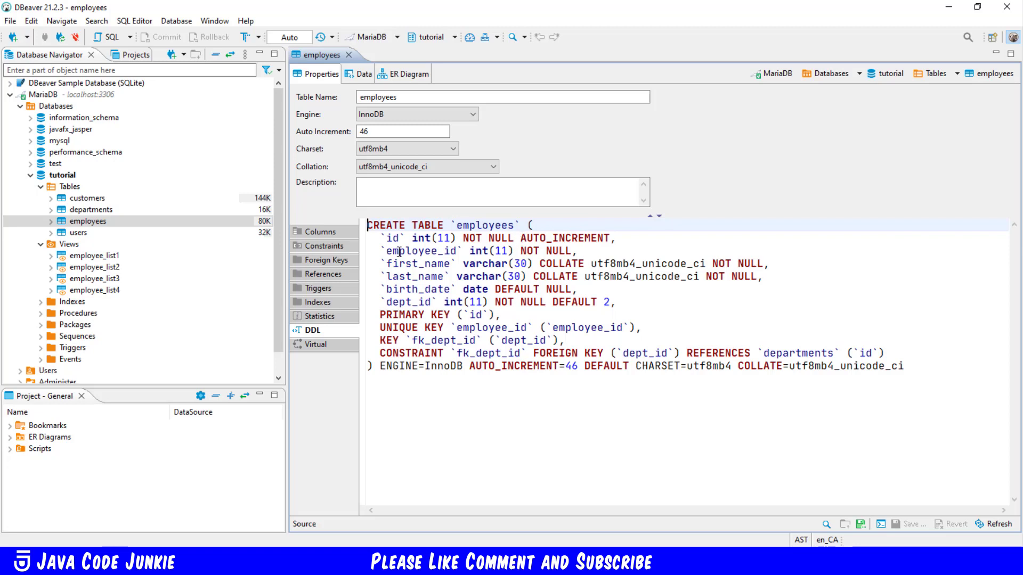
{"action": "mouse_move", "coordinate": [432, 268]}
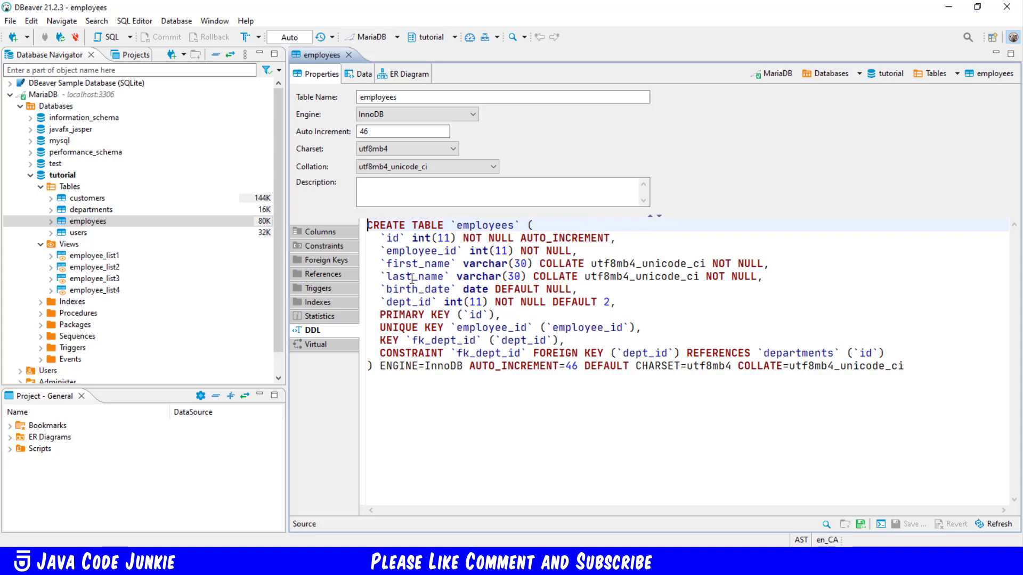
{"action": "mouse_move", "coordinate": [494, 265]}
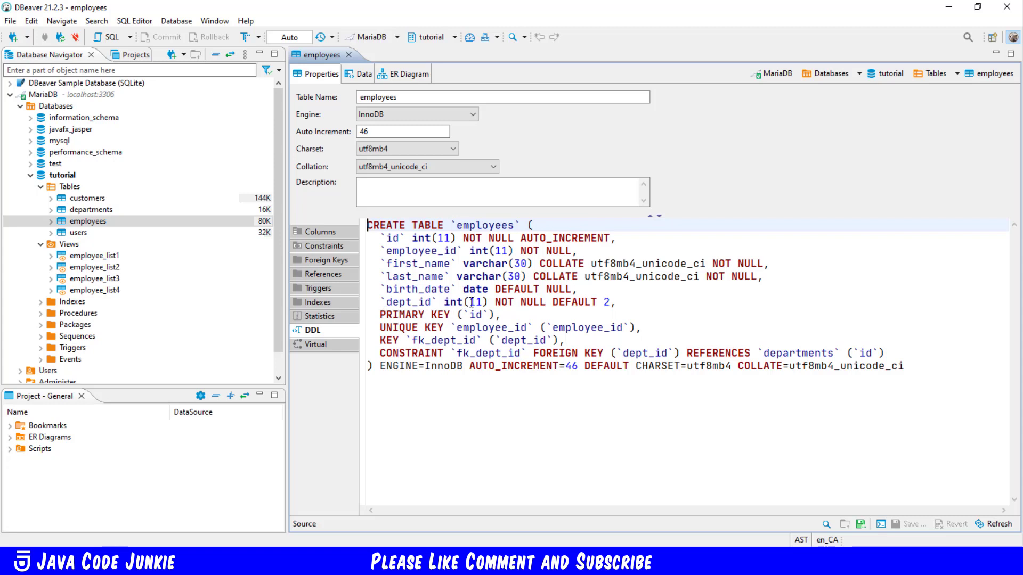
{"action": "mouse_move", "coordinate": [483, 303]}
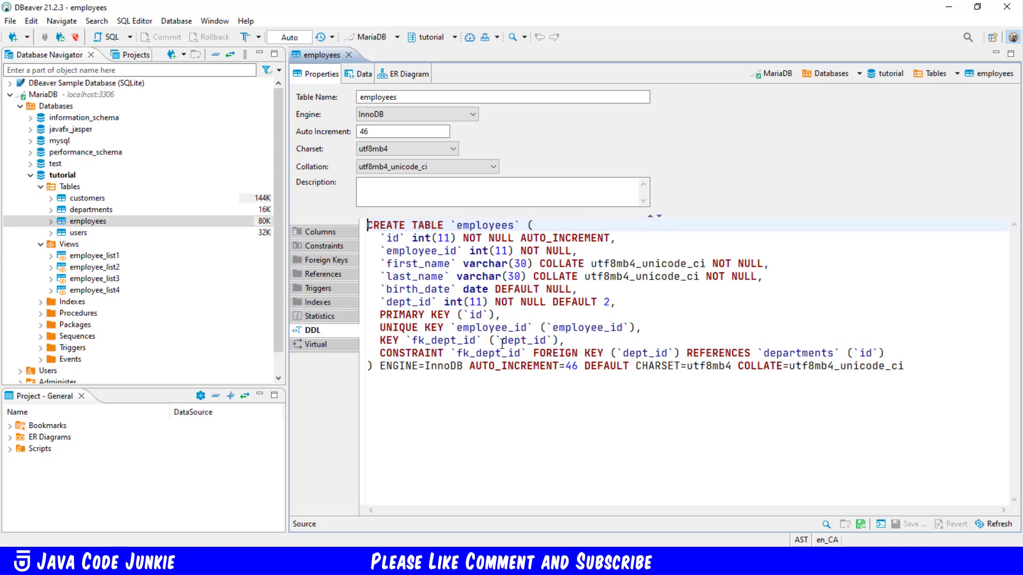
{"action": "mouse_move", "coordinate": [366, 230]}
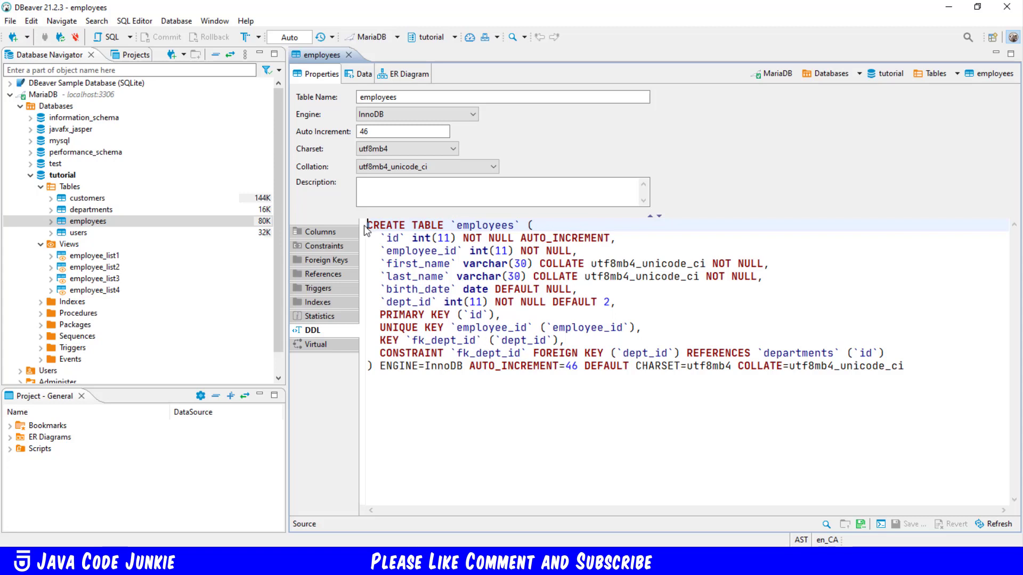
{"action": "left_click", "coordinate": [96, 256]}
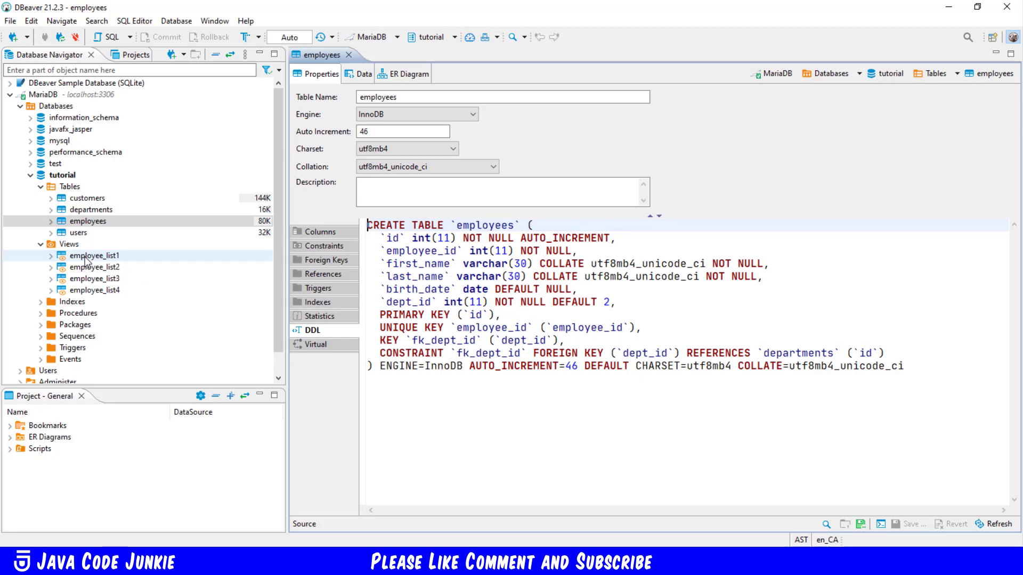
Select and open the employee_list1 view in its own editor.
{"action": "left_click", "coordinate": [95, 256]}
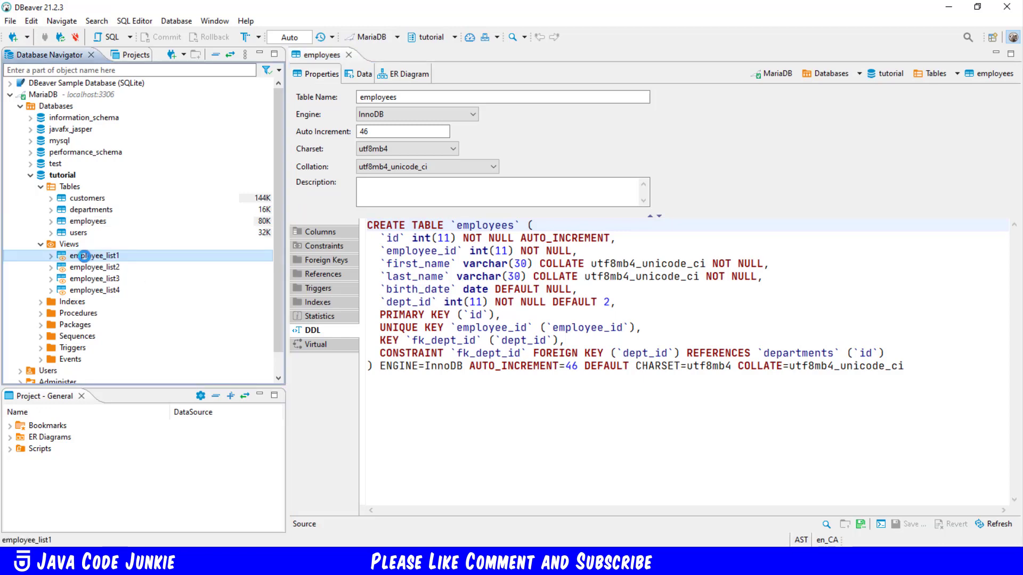
{"action": "double_click", "coordinate": [98, 256]}
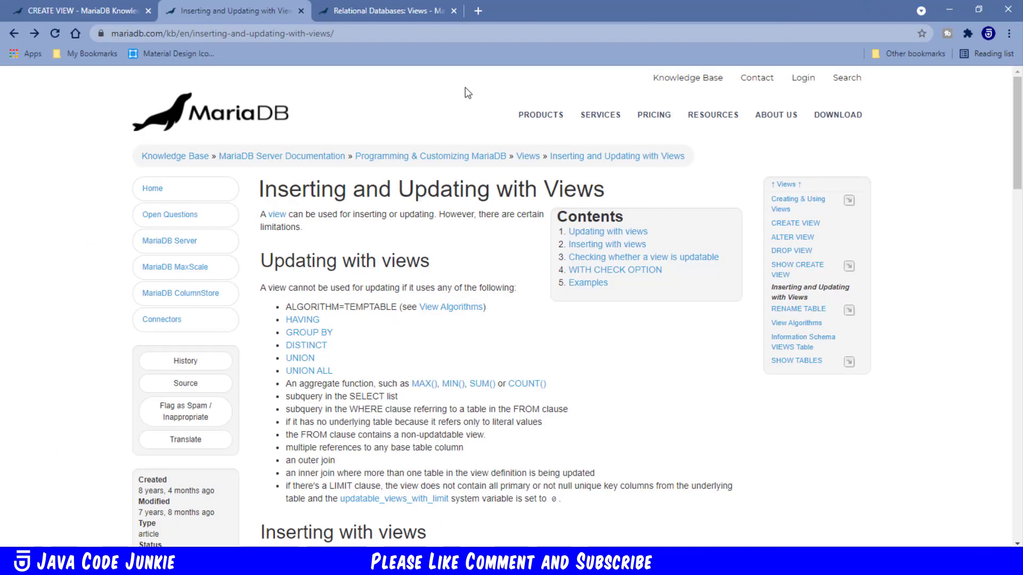
{"action": "mouse_move", "coordinate": [463, 194]}
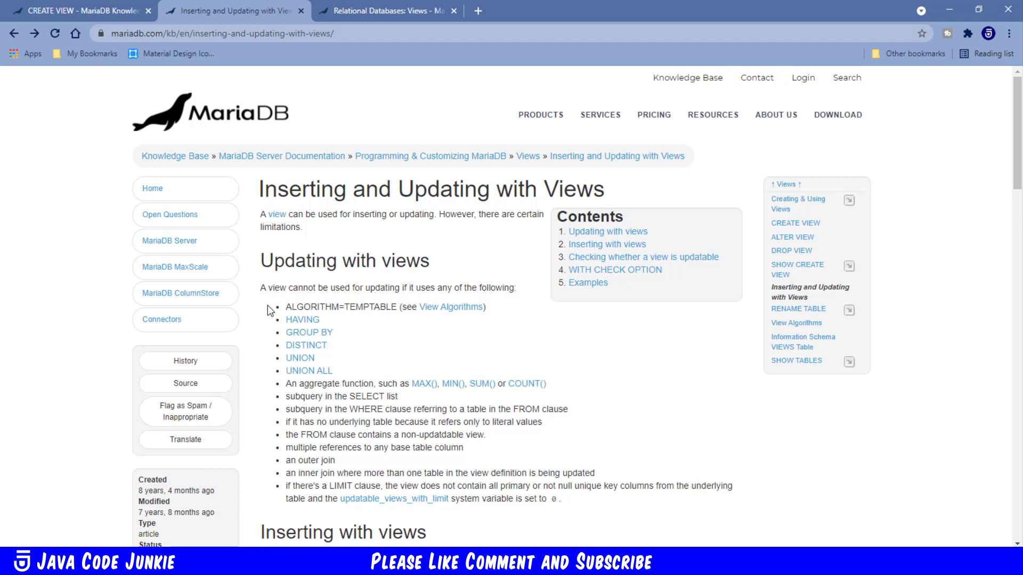
{"action": "mouse_move", "coordinate": [296, 319]}
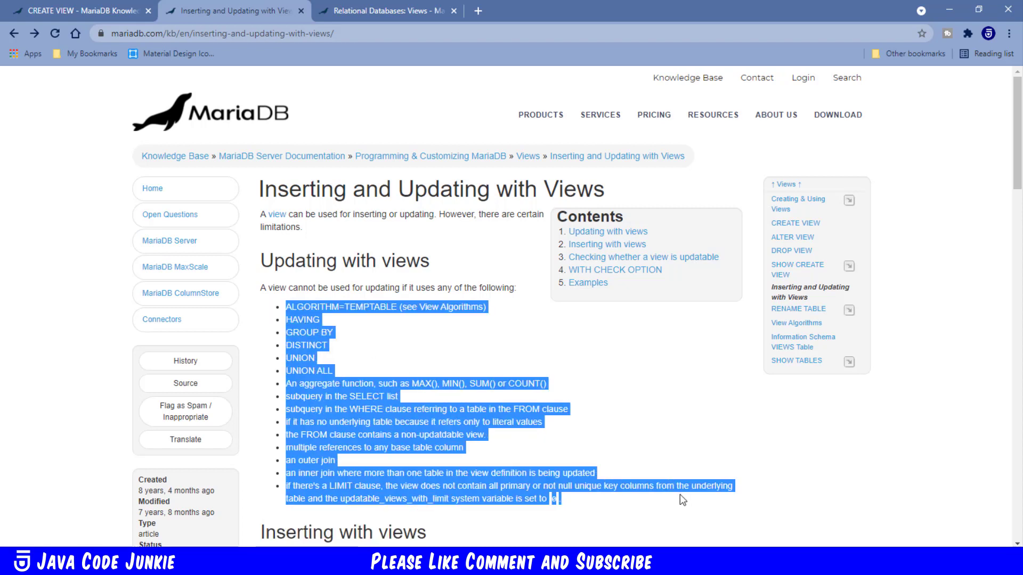
Read the Inserting and WITH CHECK OPTION sections, then return to DBeaver.
{"action": "scroll", "scroll_direction": "down", "scroll_amount": 3}
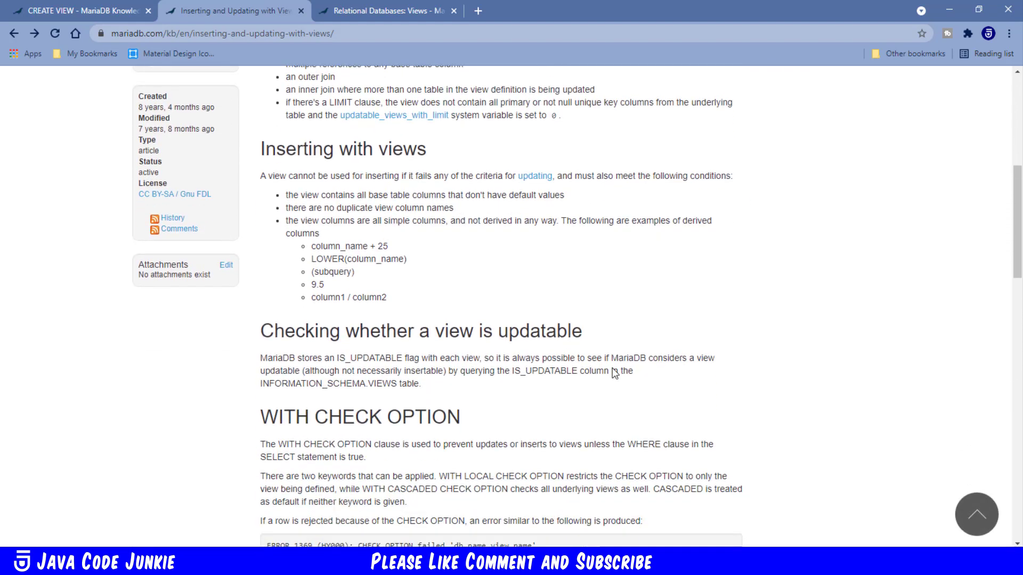
{"action": "scroll", "scroll_direction": "down", "scroll_amount": 3}
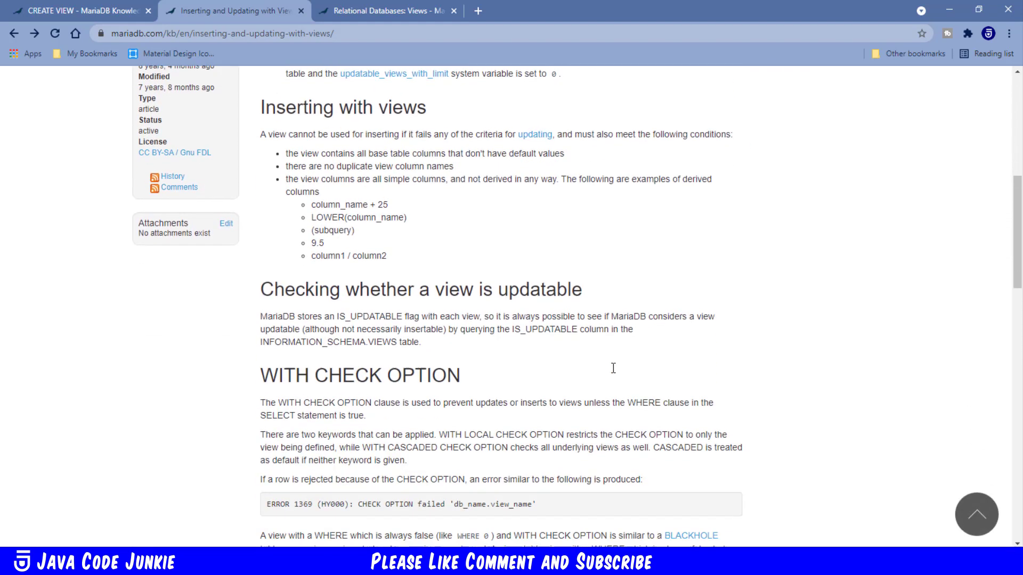
{"action": "scroll", "scroll_direction": "down", "scroll_amount": 3}
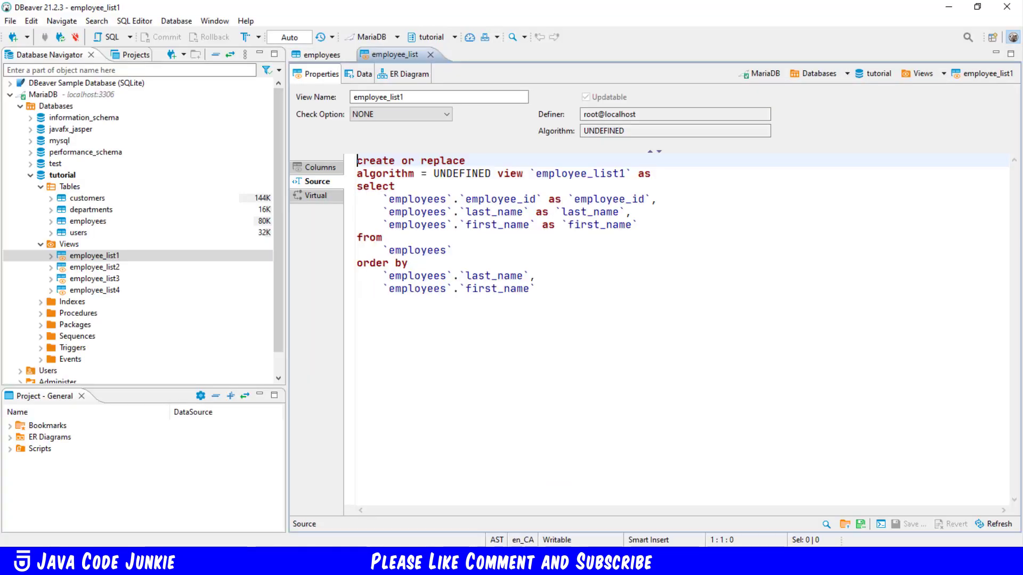
{"action": "left_click", "coordinate": [134, 20]}
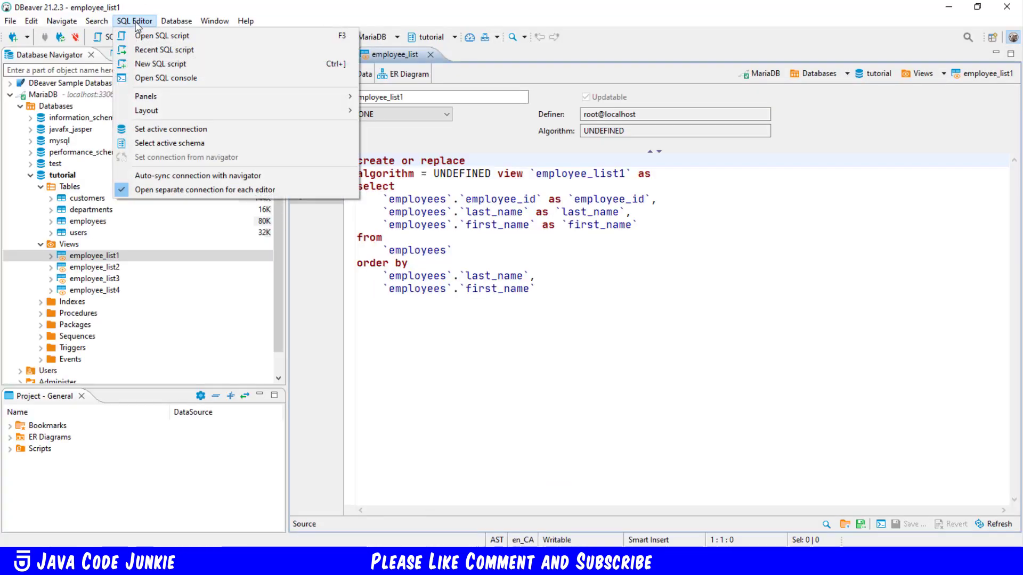
In a new MariaDB console, write select table_name, is_updatable from information_schema.views.
{"action": "left_click", "coordinate": [166, 78]}
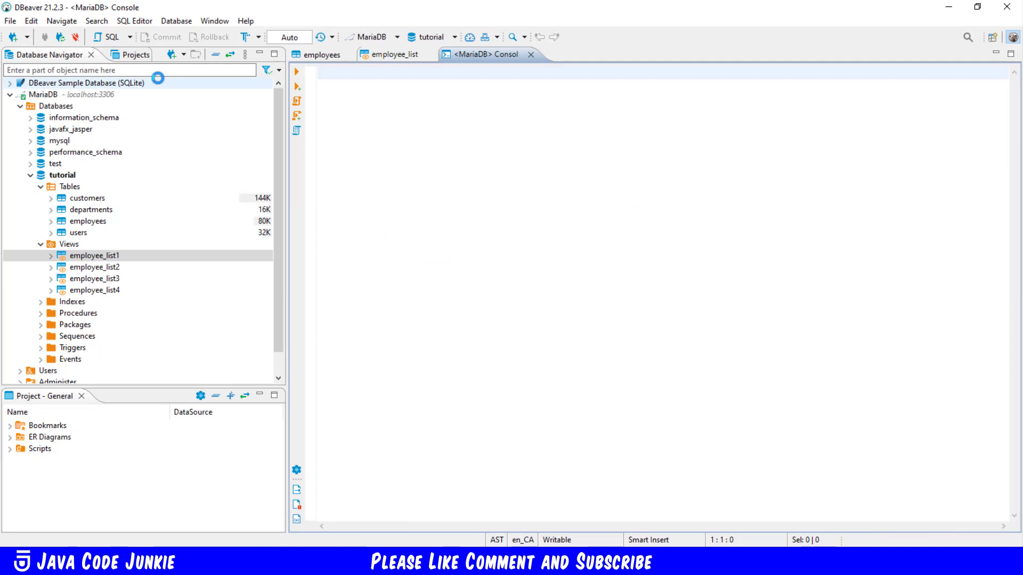
{"action": "type", "text": "selec"}
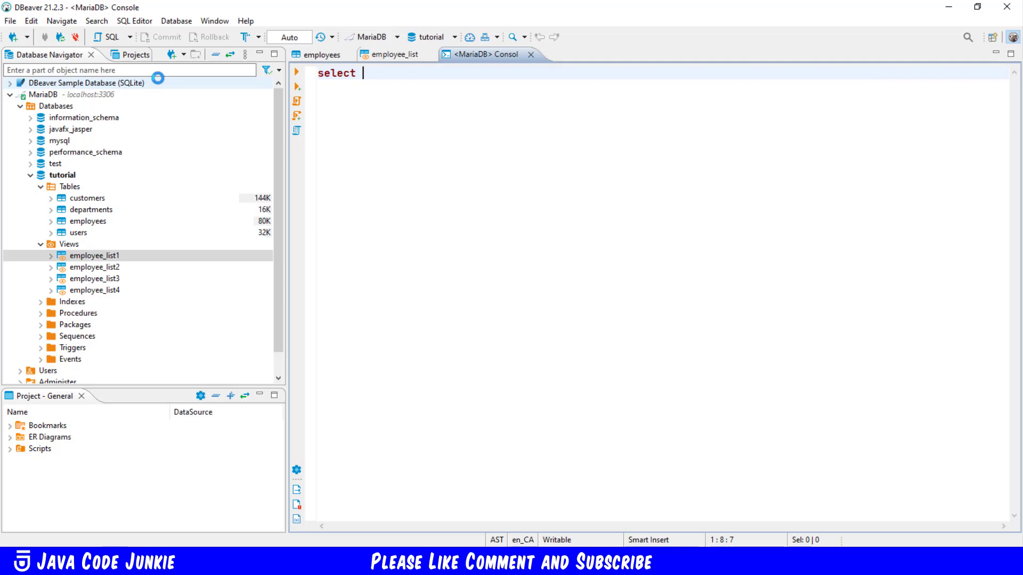
{"action": "type", "text": "tble_n"}
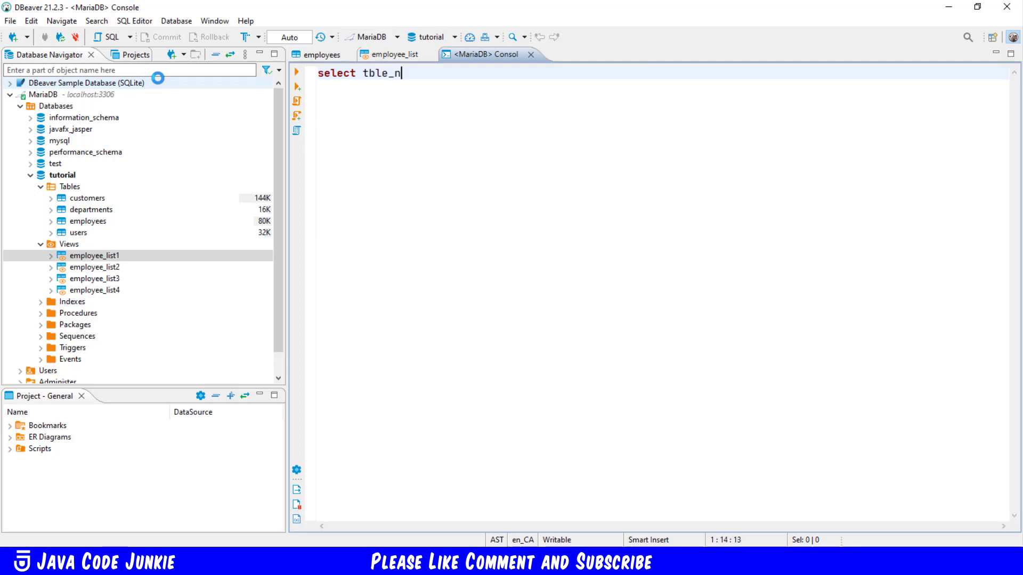
{"action": "type", "text": "ame, is"}
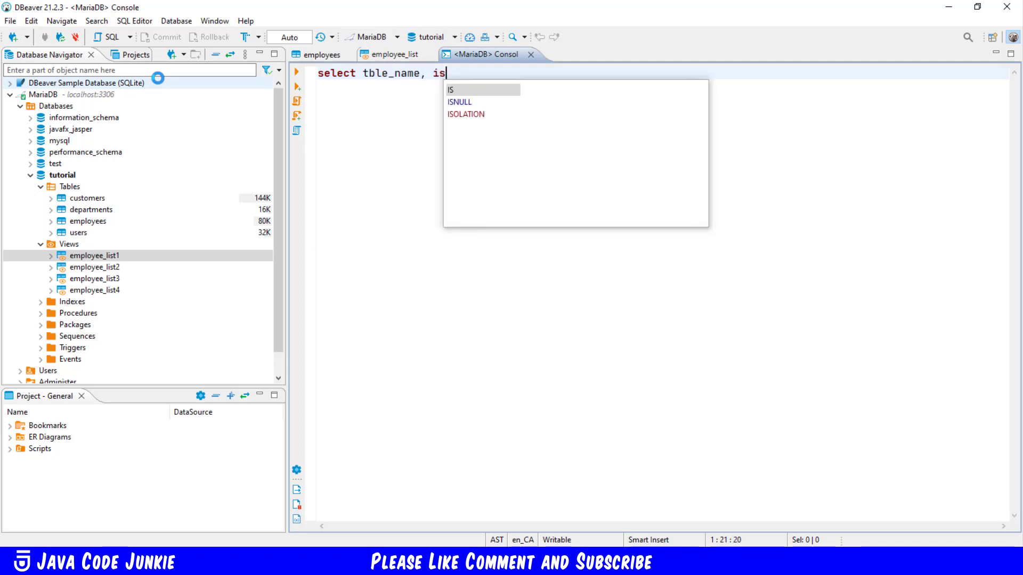
{"action": "type", "text": "_updatable from"}
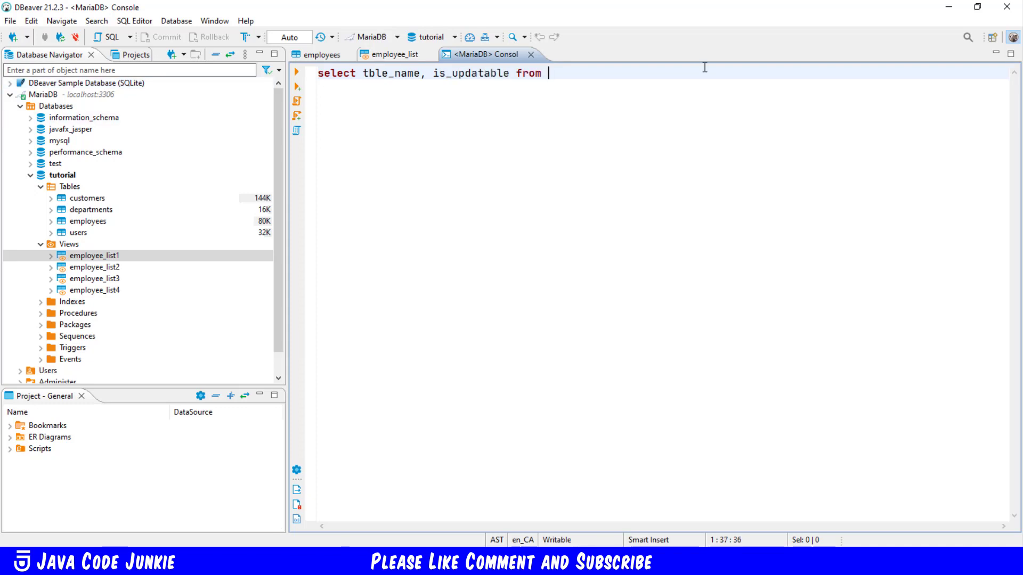
{"action": "type", "text": "information_schema.views;"}
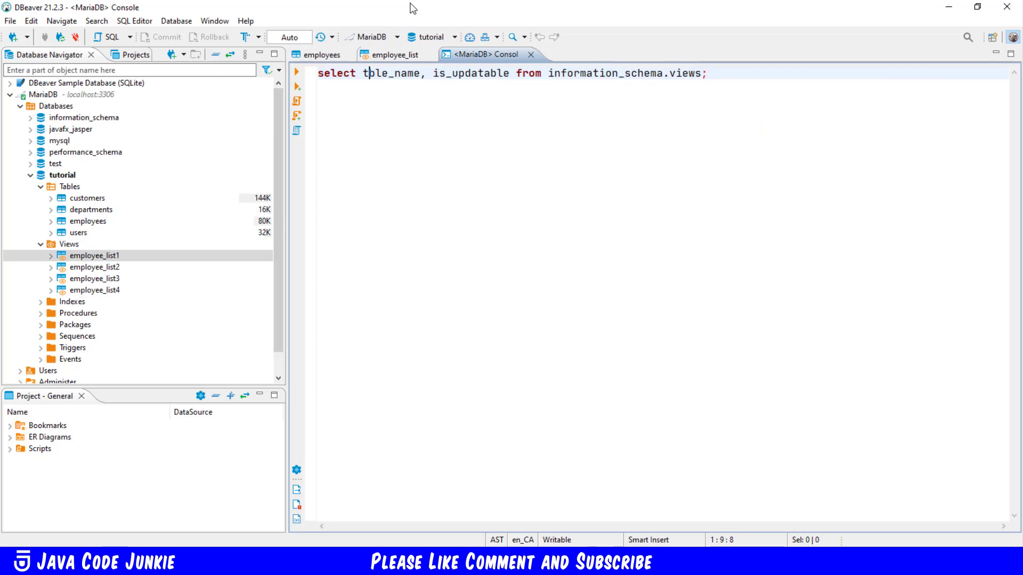
{"action": "type", "text": "TABLE_NAME"}
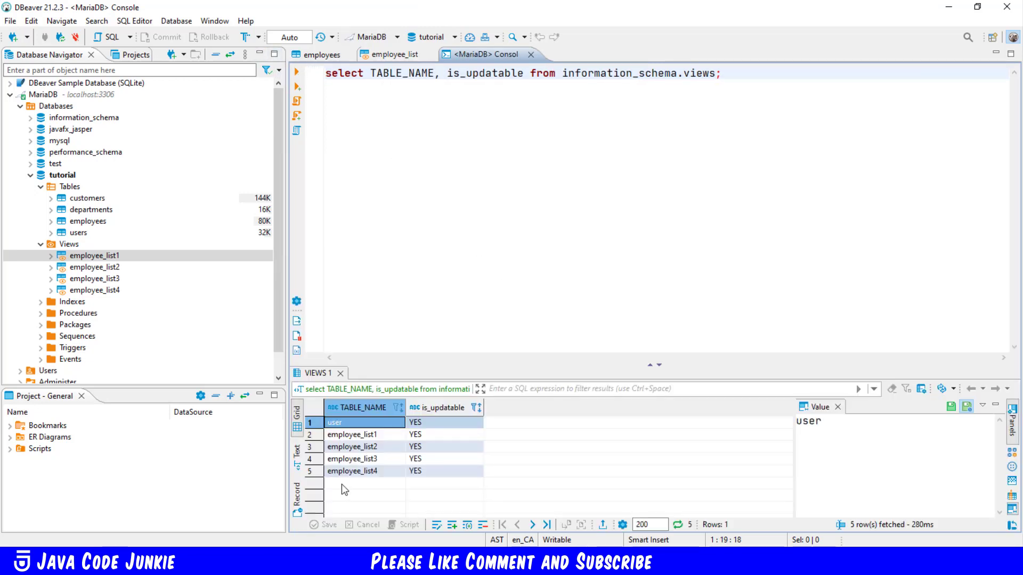
{"action": "mouse_move", "coordinate": [325, 492]}
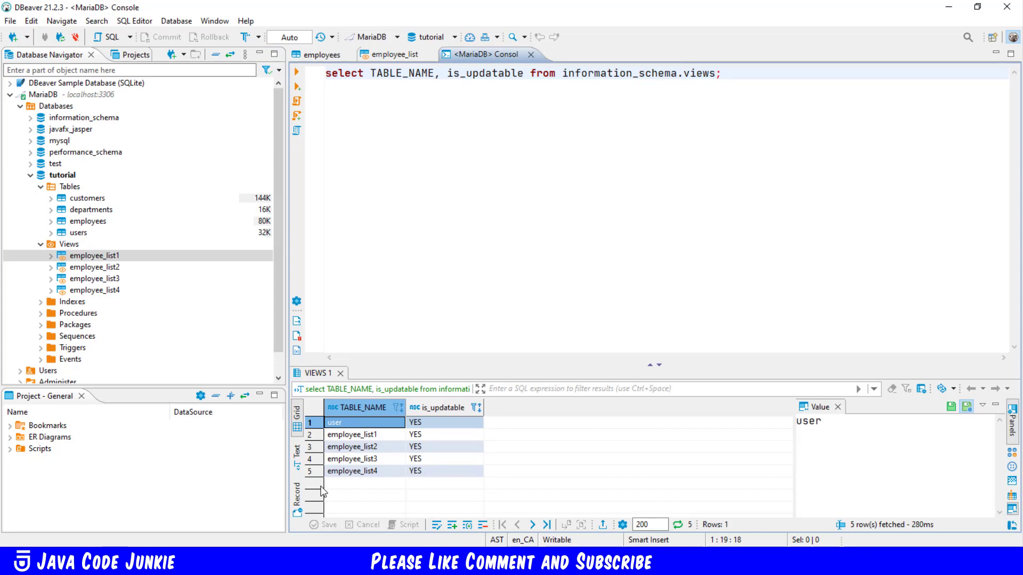
Run the updatability query and confirm user and employee_list1–4 show is_updatable YES.
{"action": "left_click", "coordinate": [442, 73]}
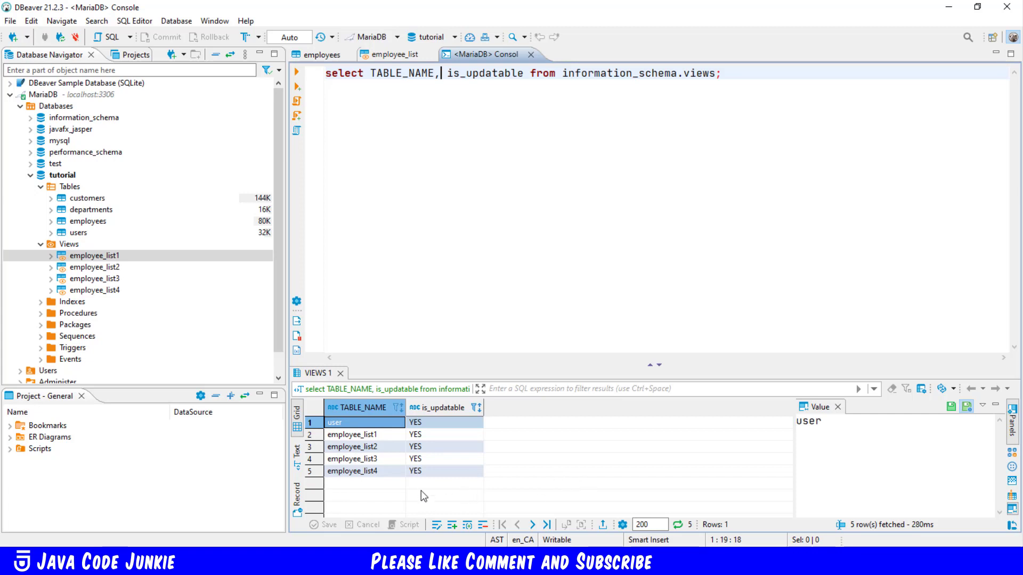
{"action": "mouse_move", "coordinate": [422, 437]}
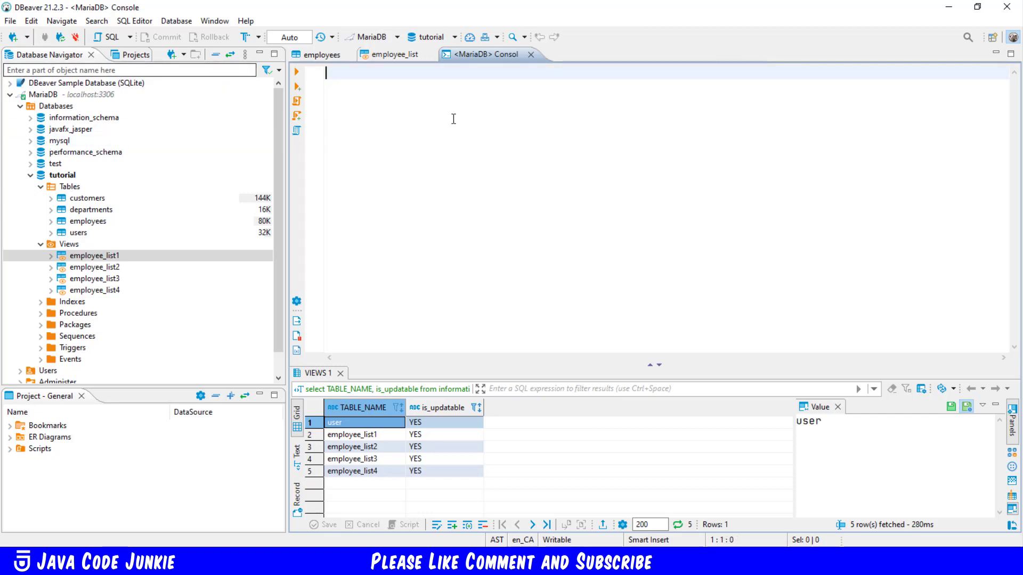
{"action": "mouse_move", "coordinate": [448, 227]}
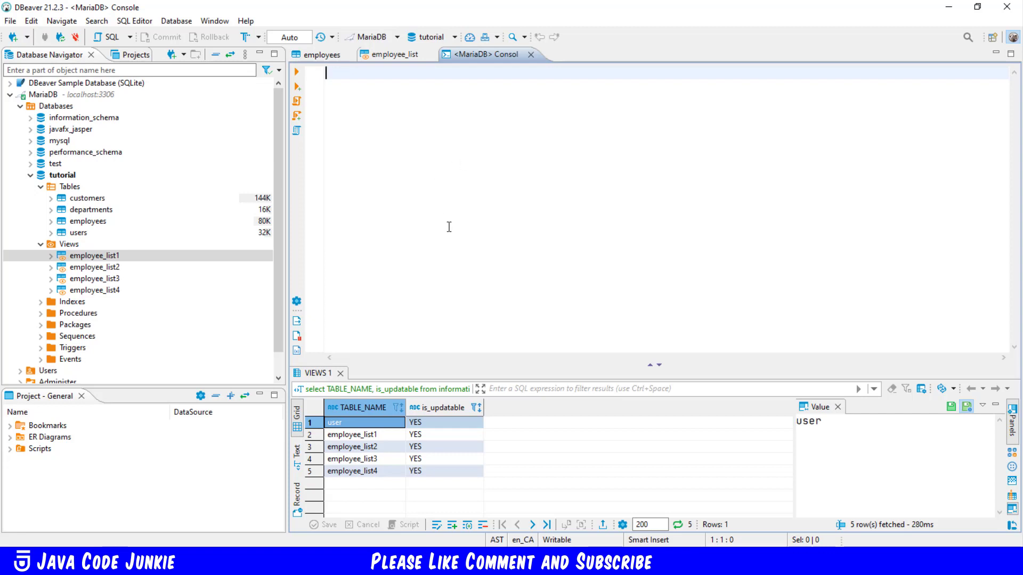
{"action": "mouse_move", "coordinate": [391, 55]}
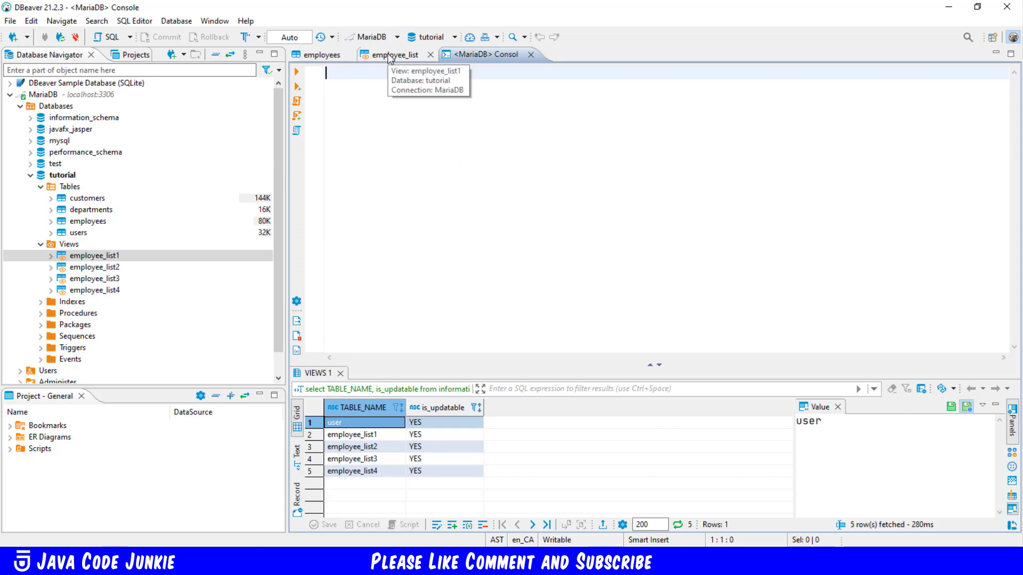
Switch to the employee_list1 view editor to show its source definition.
{"action": "left_click", "coordinate": [392, 55]}
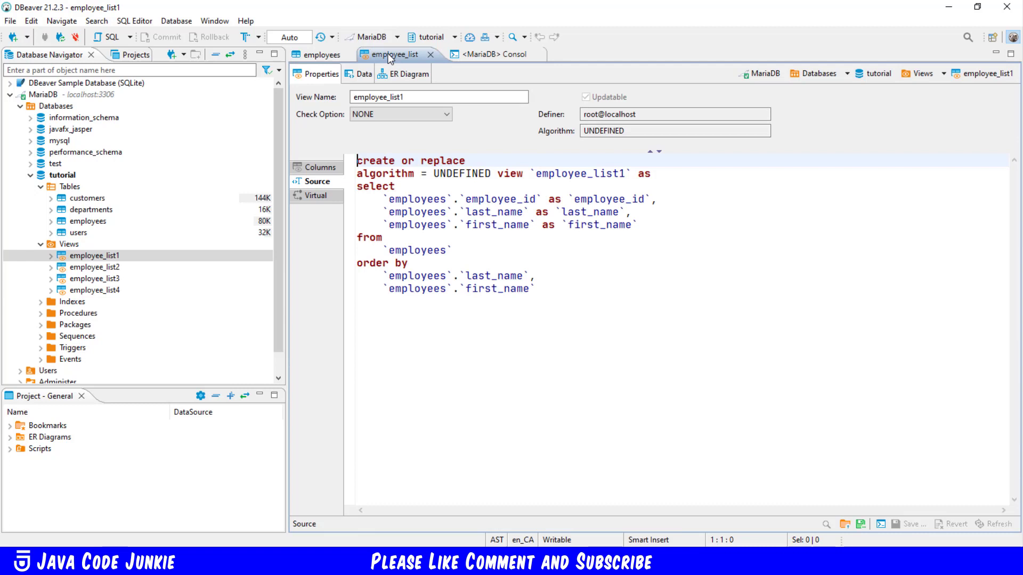
{"action": "mouse_move", "coordinate": [455, 210]}
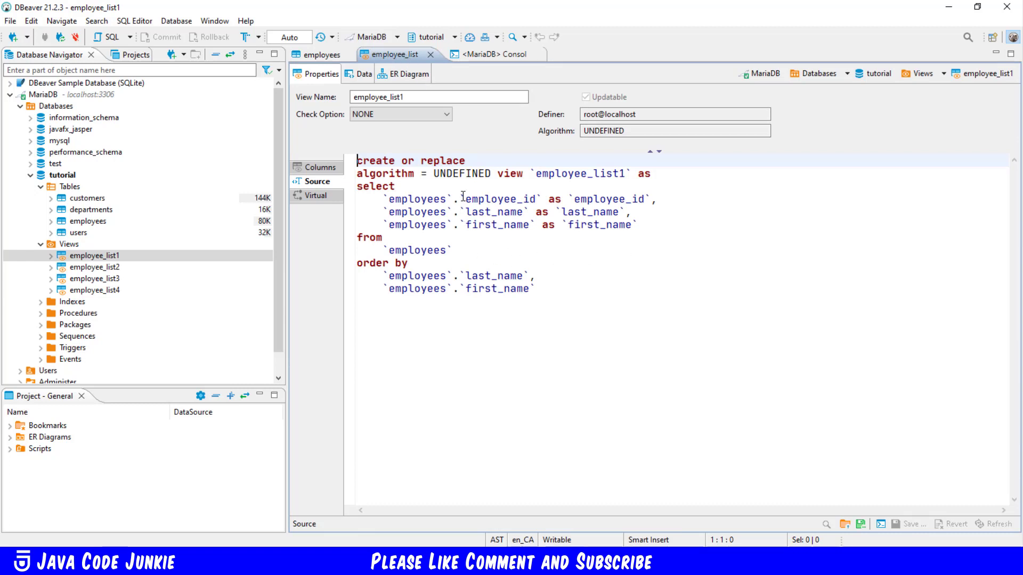
{"action": "double_click", "coordinate": [468, 199]}
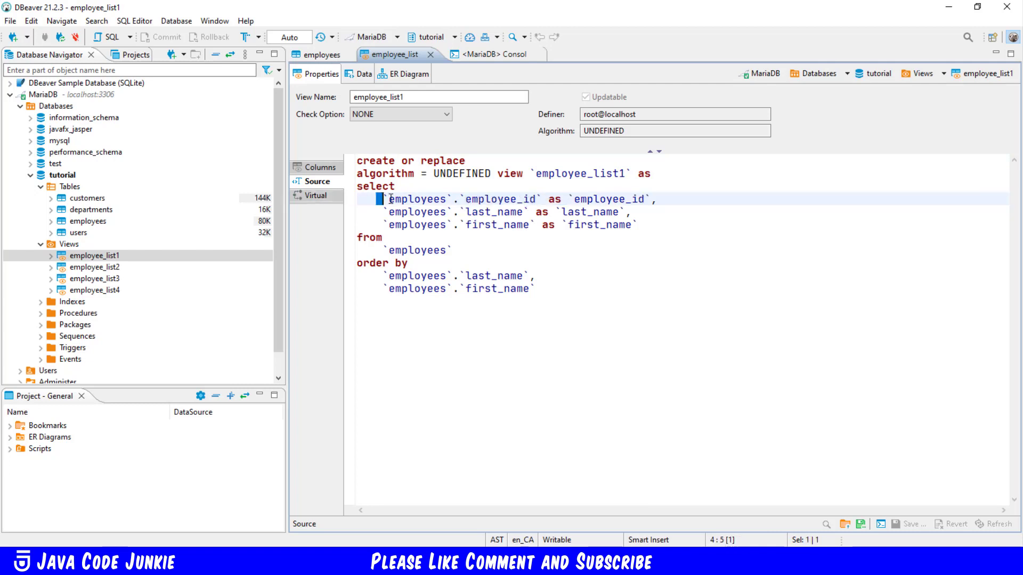
{"action": "left_click_drag", "start_coordinate": [388, 199], "coordinate": [639, 225]}
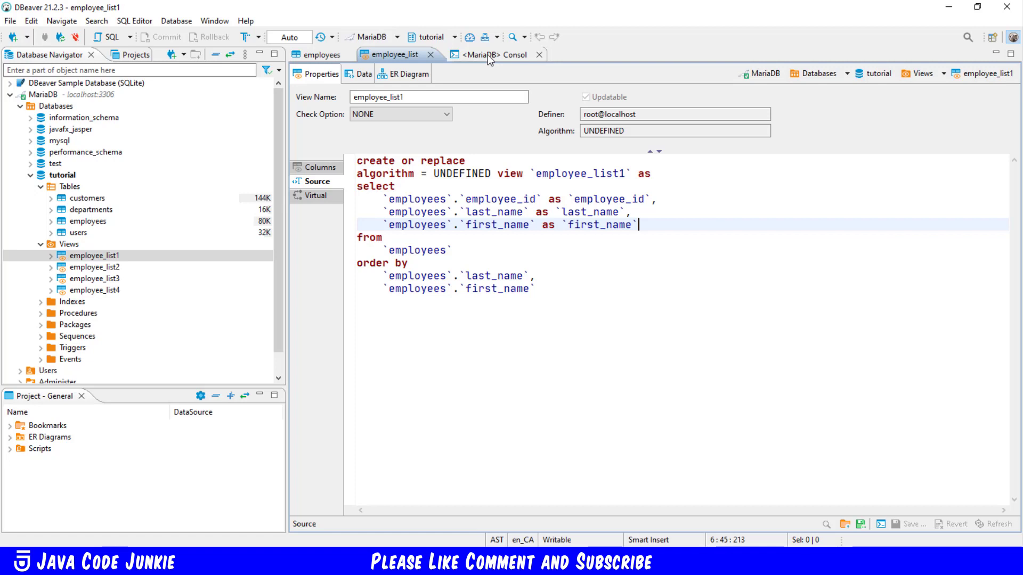
Begin an INSERT INTO employee_list1 statement listing the employee_id and first_name columns.
{"action": "left_click", "coordinate": [496, 54]}
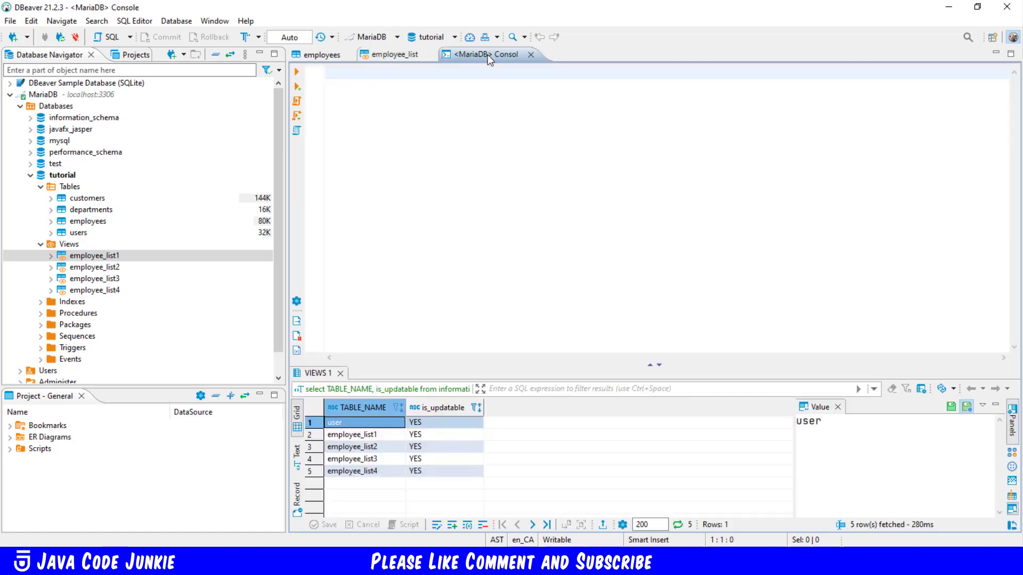
{"action": "left_click", "coordinate": [326, 73]}
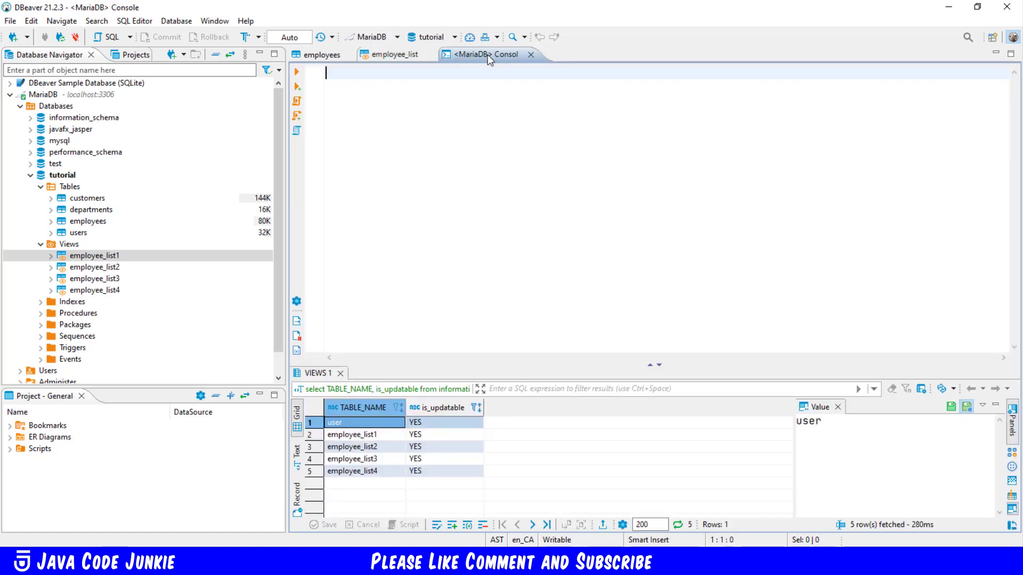
{"action": "type", "text": "insert into"}
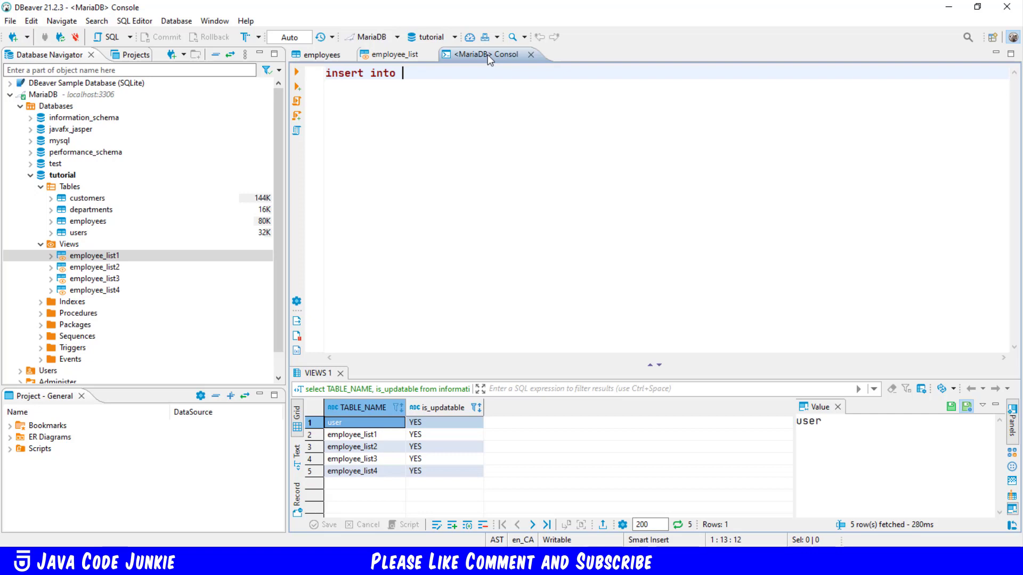
{"action": "type", "text": "employ"}
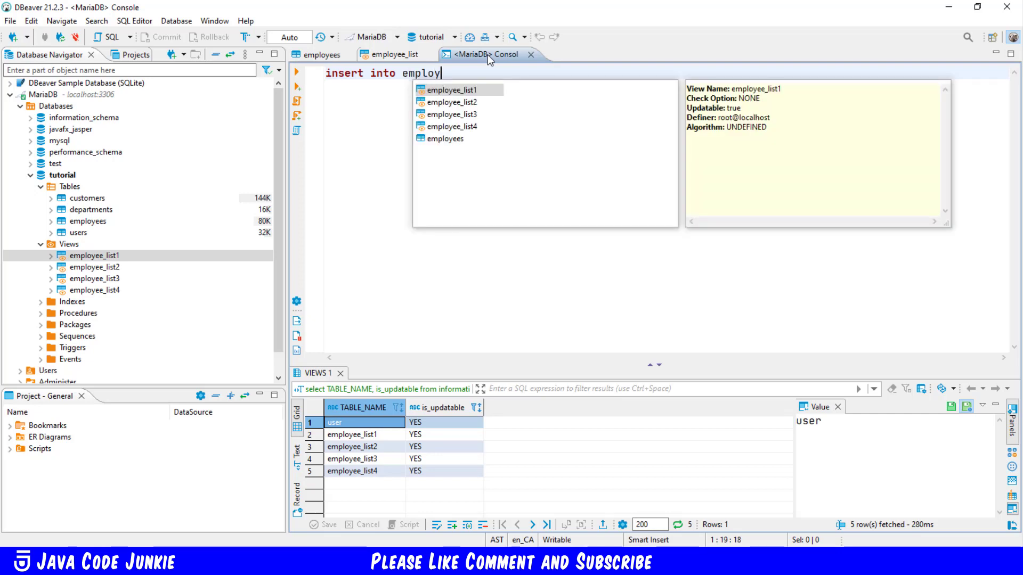
{"action": "left_click", "coordinate": [451, 90]}
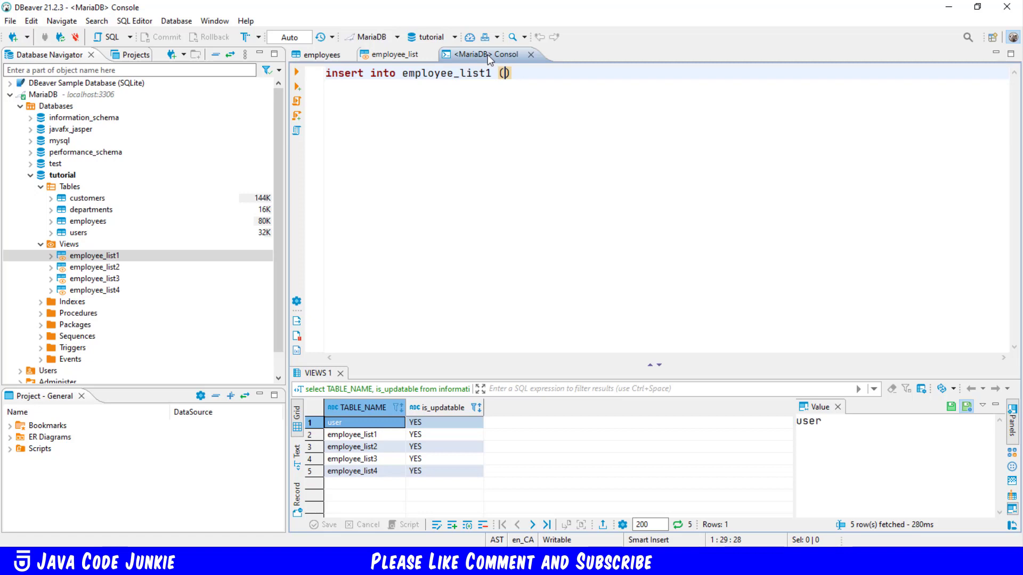
{"action": "type", "text": "employee"}
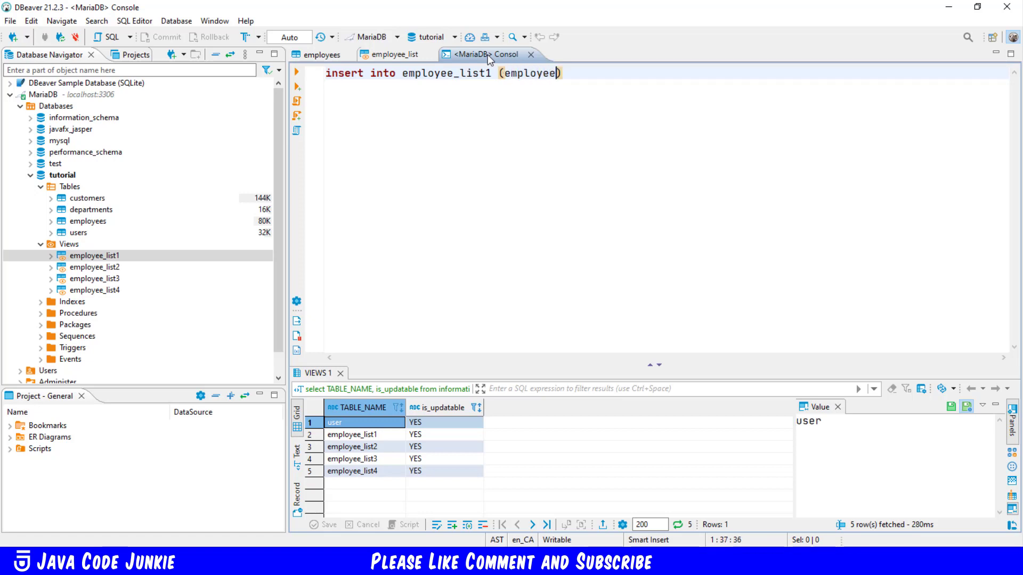
{"action": "type", "text": "_id,"}
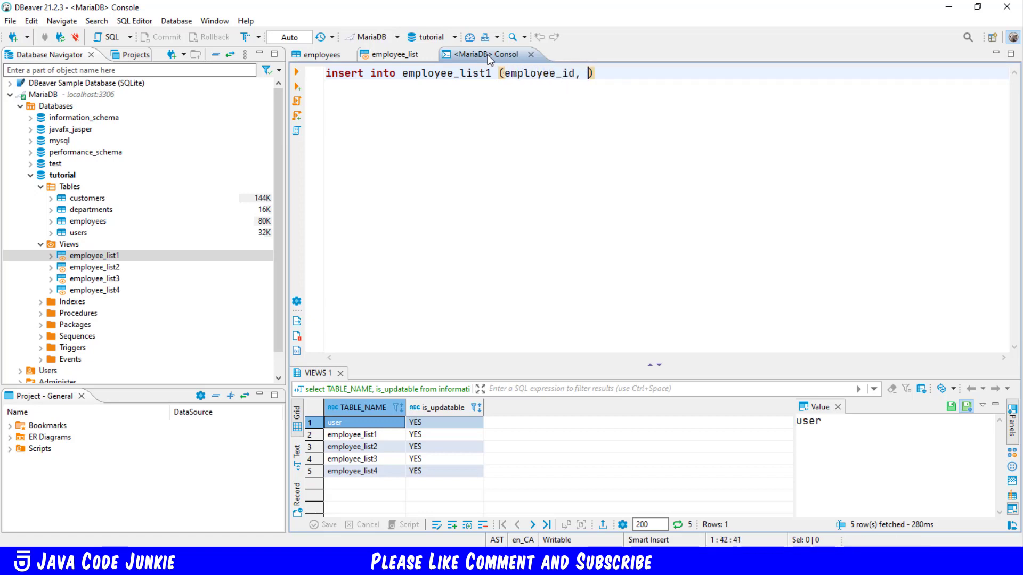
{"action": "type", "text": "first_naame, last_name"}
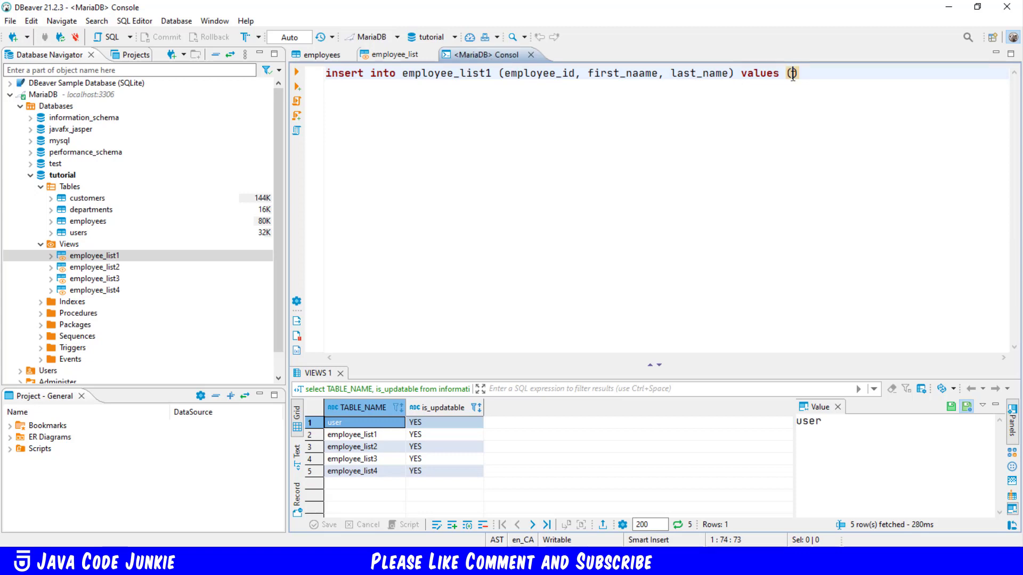
Enter the values 336861, John, Doe to complete the insert statement.
{"action": "type", "text": "336"}
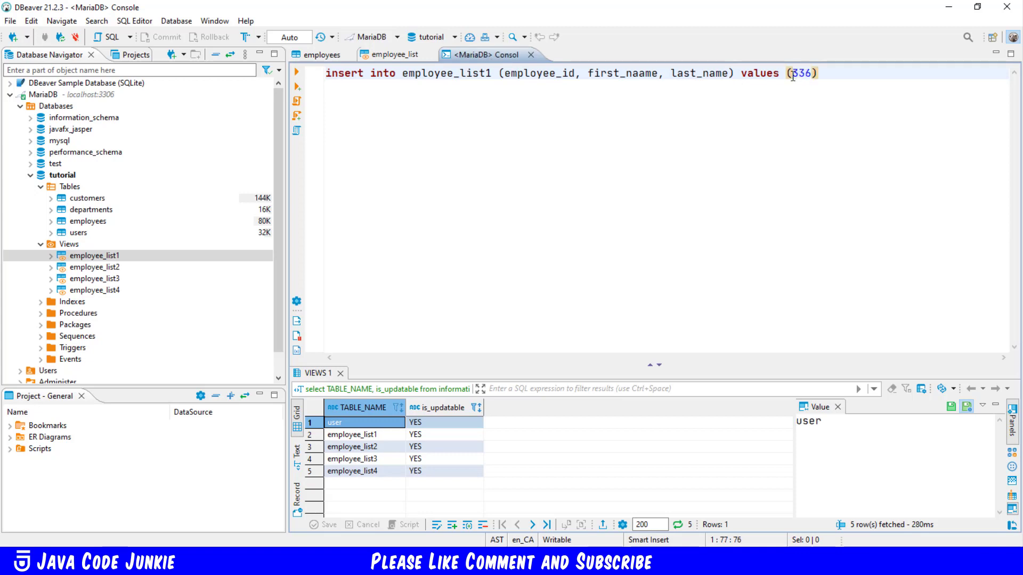
{"action": "type", "text": "861"}
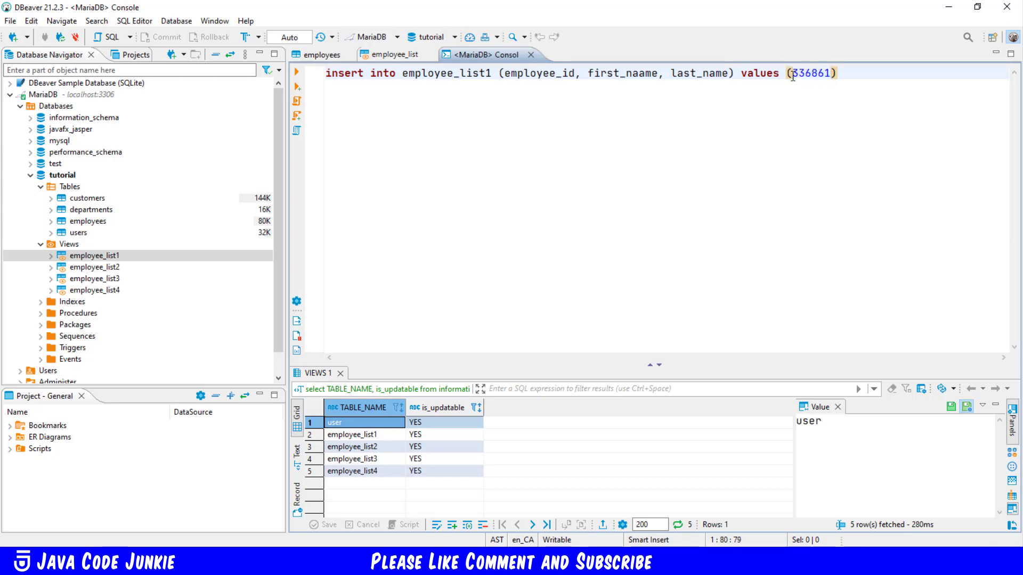
{"action": "type", "text": ","}
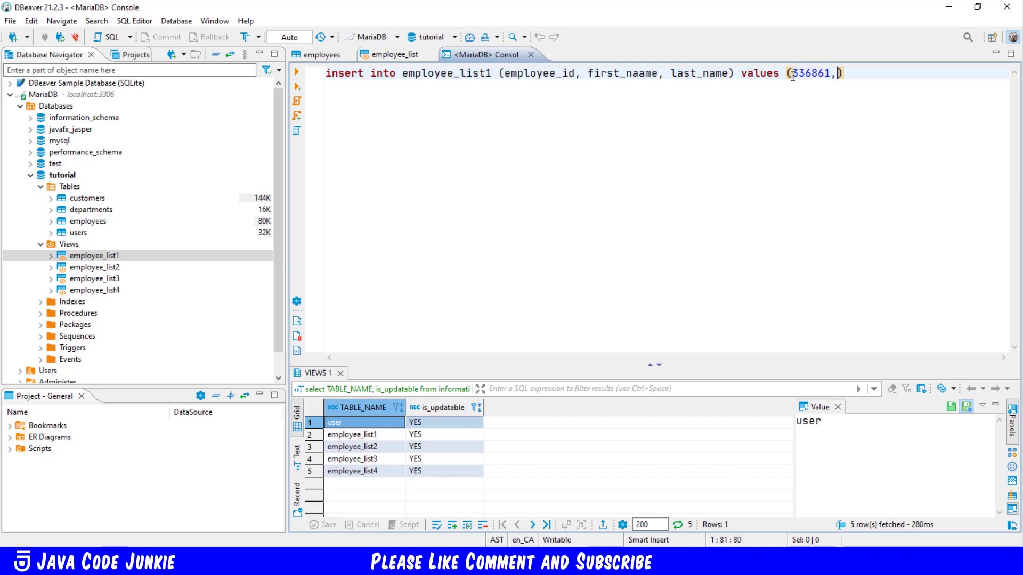
{"action": "type", "text": "\"\""}
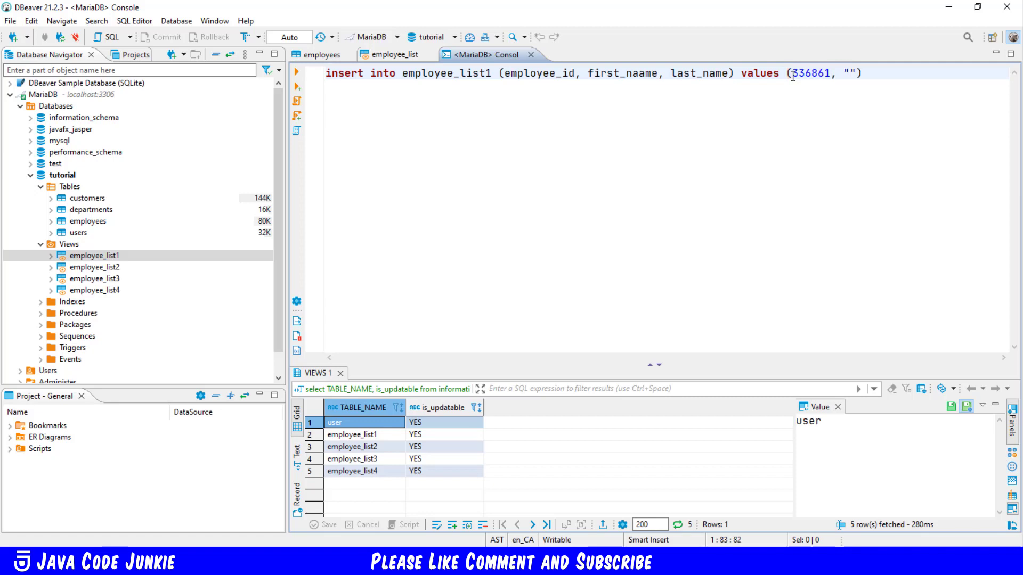
{"action": "type", "text": "ohn\", \"D"}
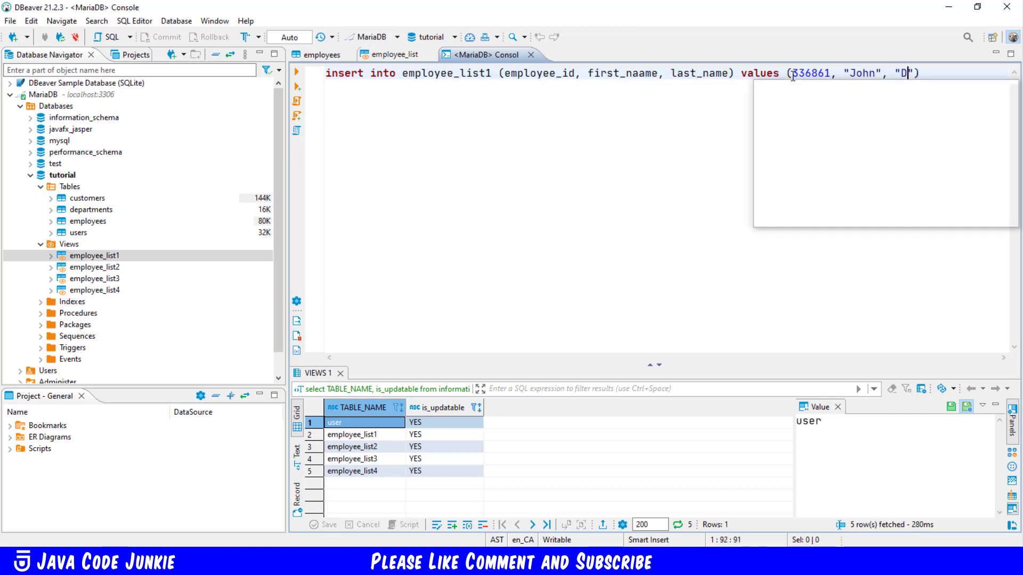
{"action": "type", "text": "oe\");"}
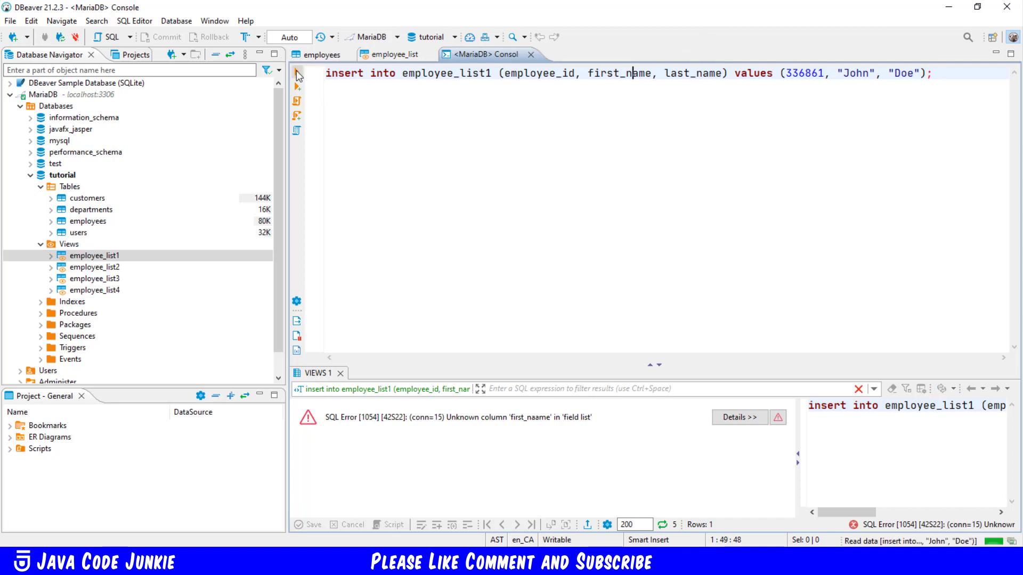
Switch to the employees table editor showing its CREATE TABLE definition.
{"action": "left_click", "coordinate": [297, 71]}
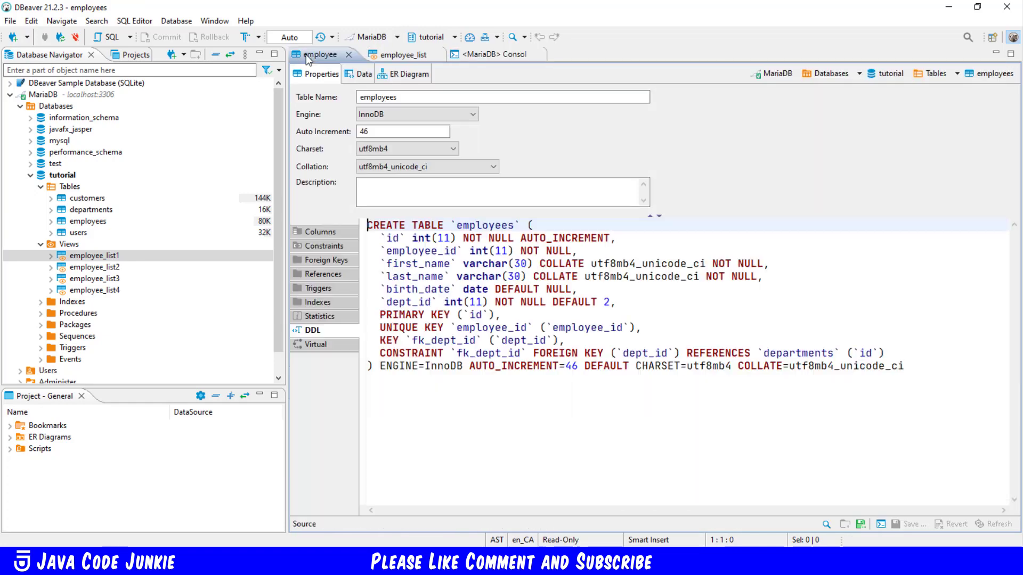
Refresh the employees data to see the John Doe row, then return to Properties.
{"action": "left_click", "coordinate": [364, 73]}
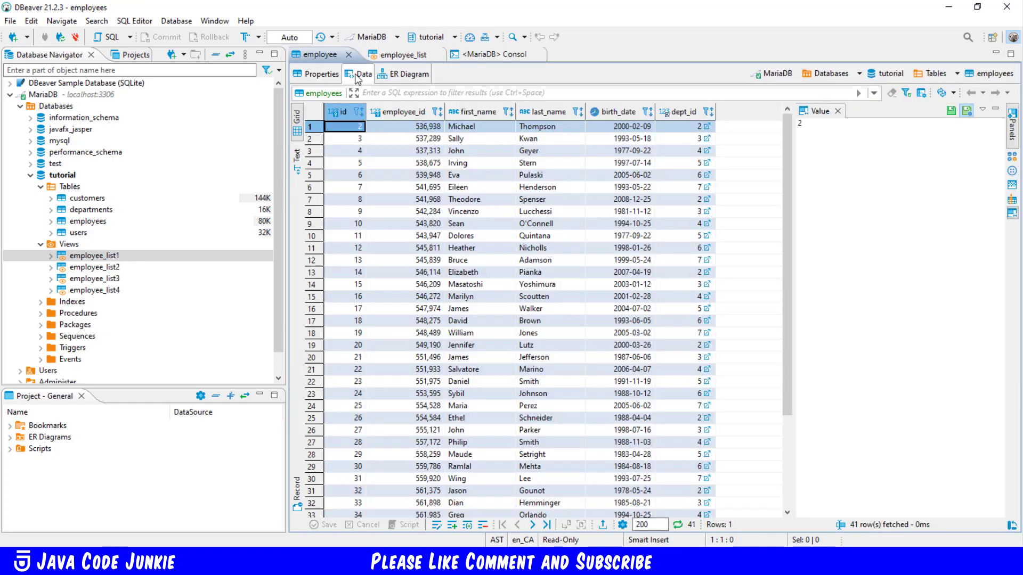
{"action": "scroll", "scroll_direction": "down", "scroll_amount": 3}
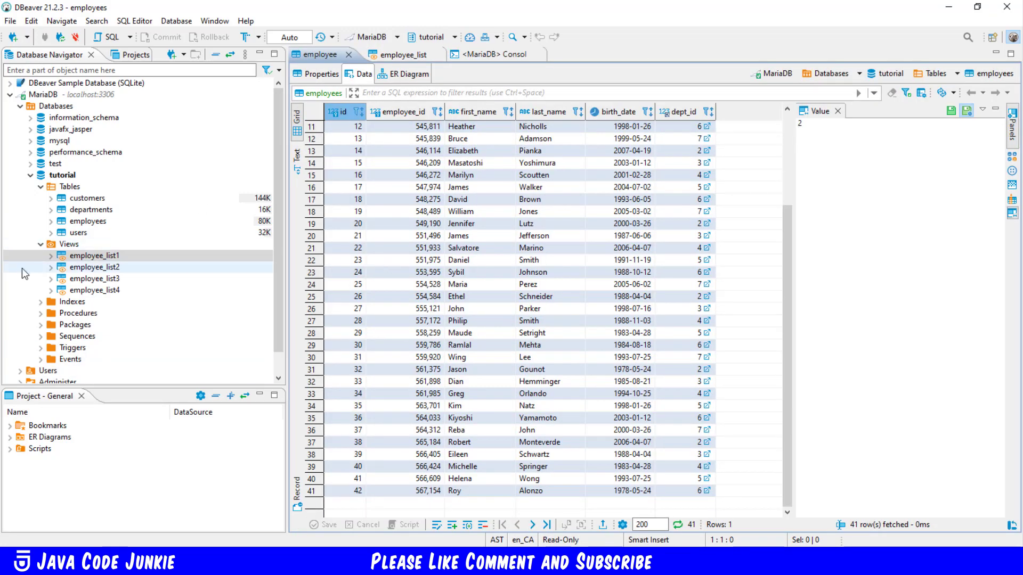
{"action": "right_click", "coordinate": [87, 221]}
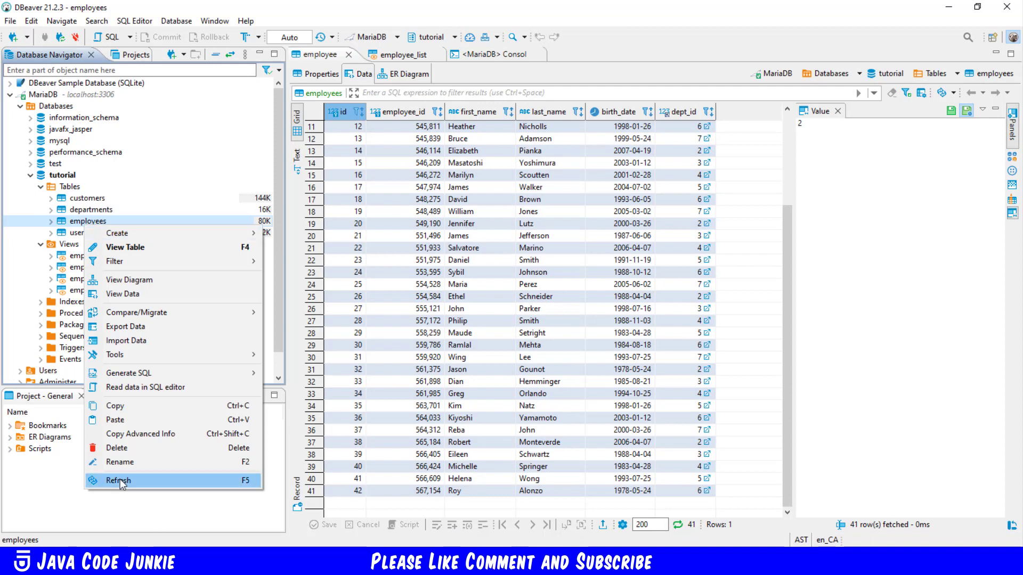
{"action": "left_click", "coordinate": [118, 480]}
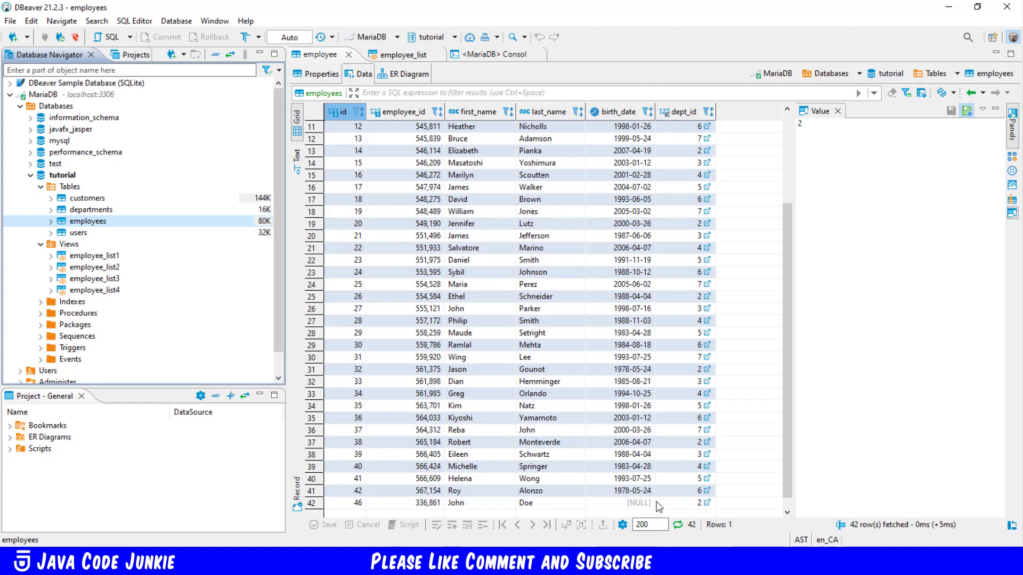
{"action": "mouse_move", "coordinate": [701, 514]}
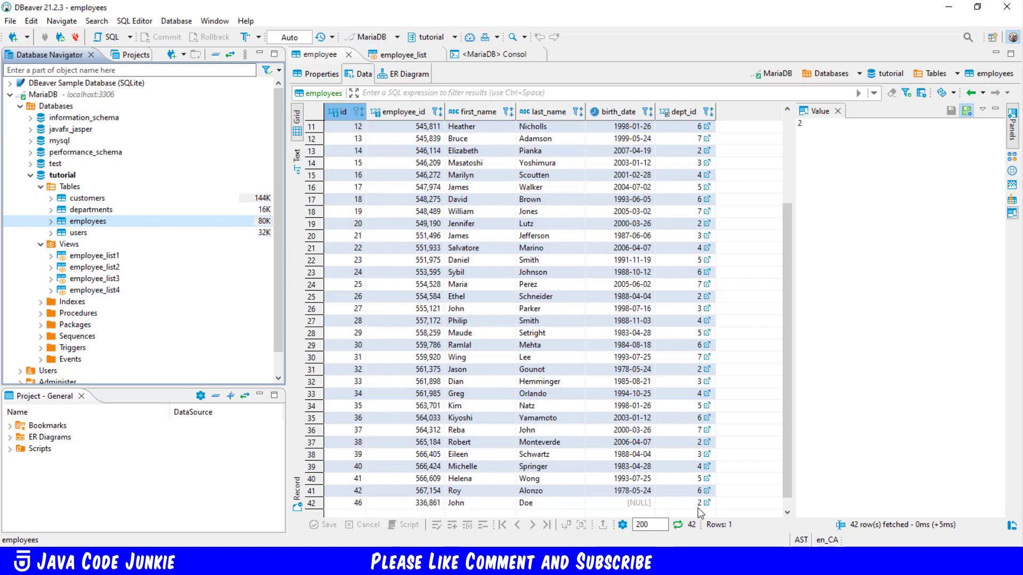
{"action": "mouse_move", "coordinate": [699, 509]}
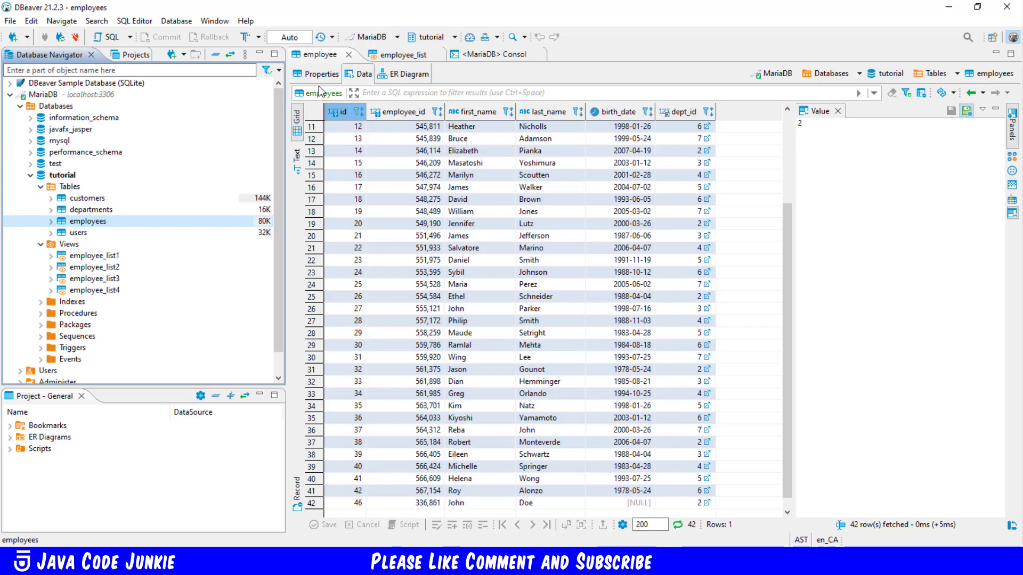
{"action": "left_click", "coordinate": [320, 72]}
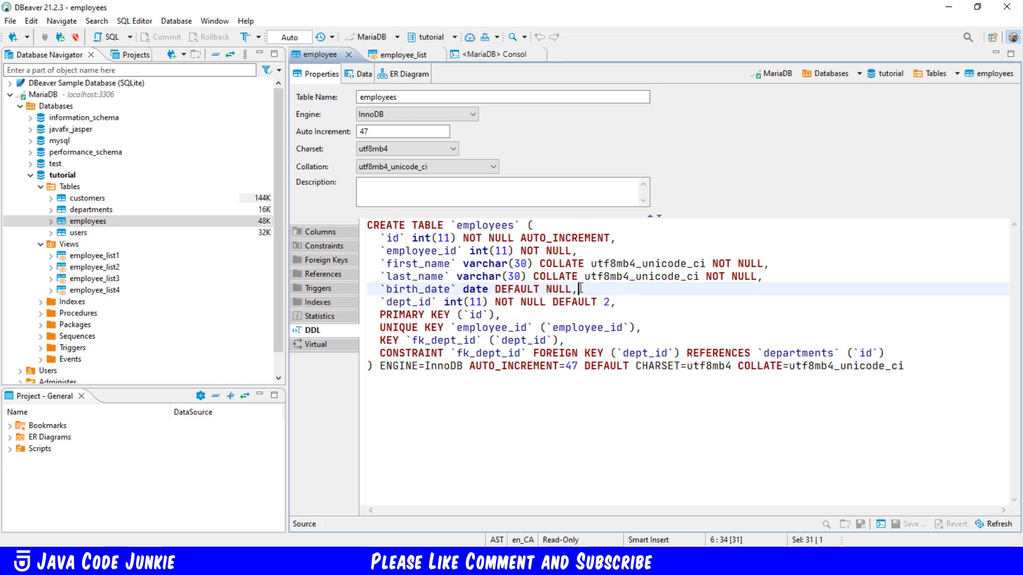
Replace the console's employee_list1 insert statement with the start of an UPDATE.
{"action": "left_click", "coordinate": [485, 54]}
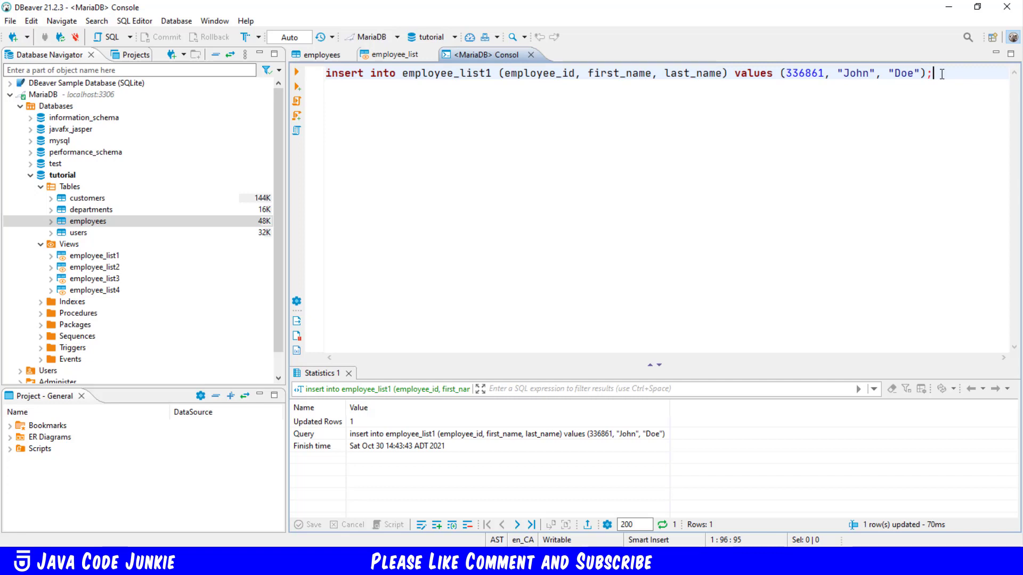
{"action": "type", "text": "updat"}
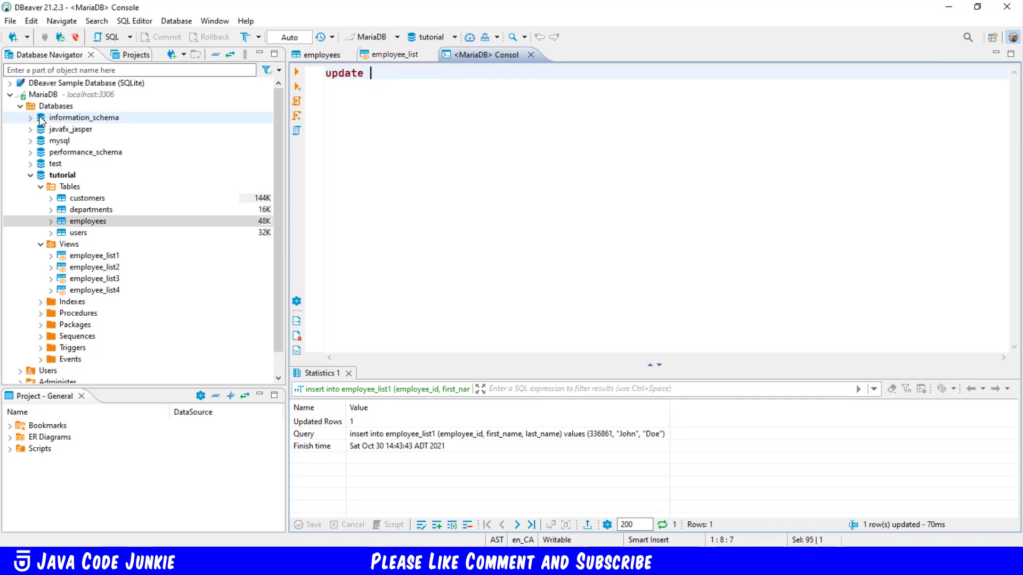
Run UPDATE employee_list1 setting first_name 'Java', last_name 'Junkie' for employee_id 336861.
{"action": "type", "text": "employee_list1 set"}
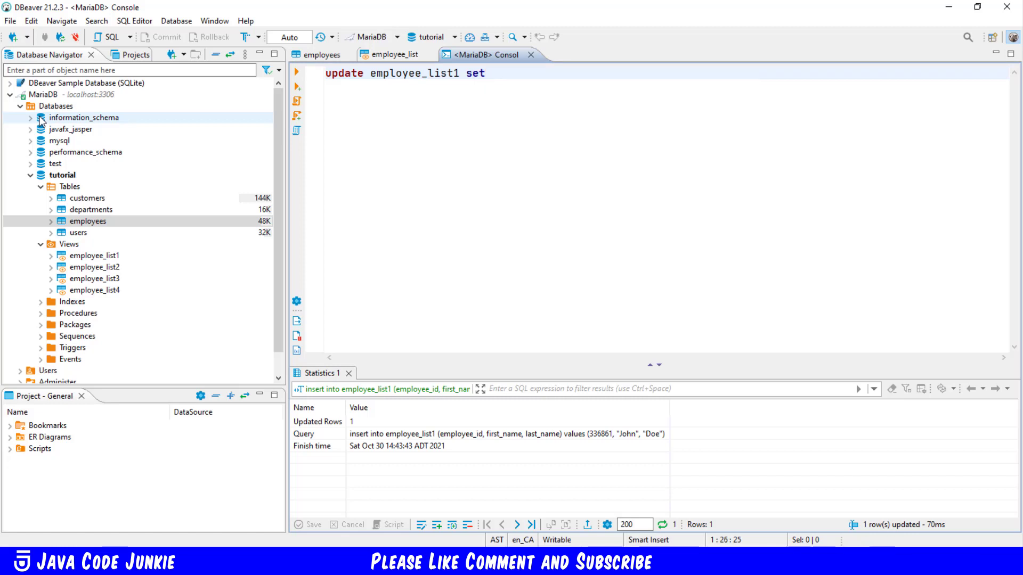
{"action": "type", "text": "first_name = \"Java\","}
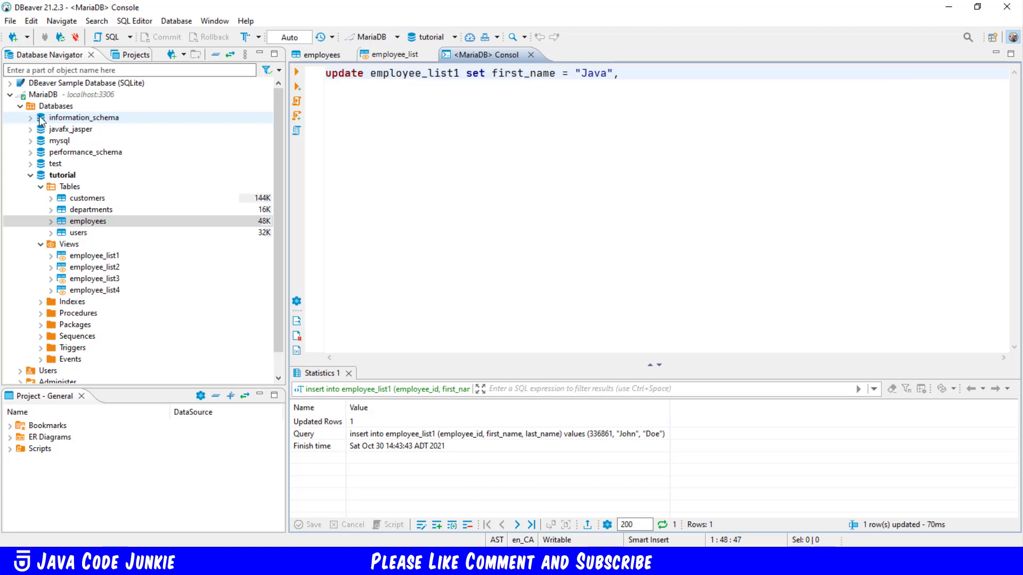
{"action": "type", "text": "last_name"}
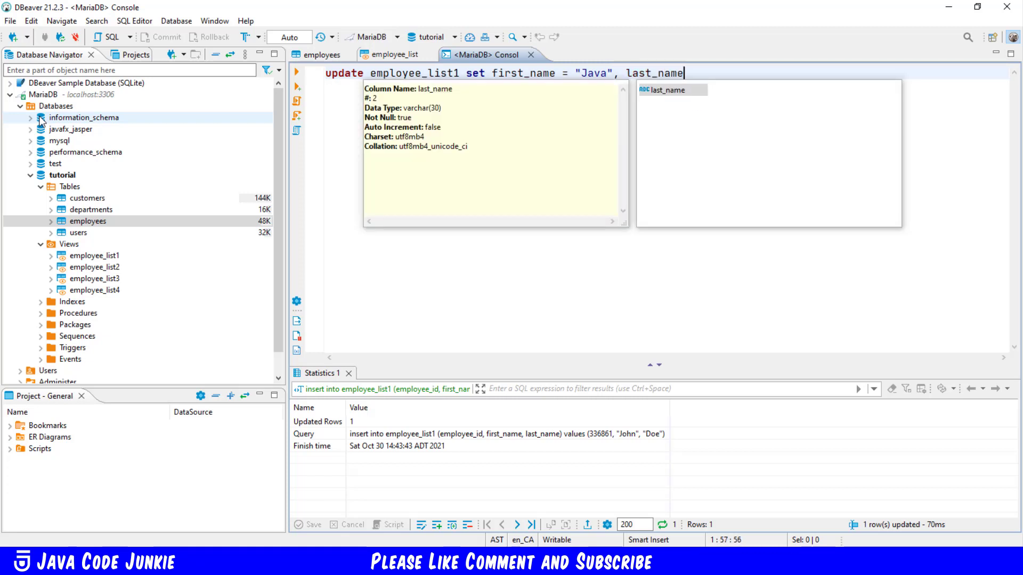
{"action": "type", "text": "= \"\""}
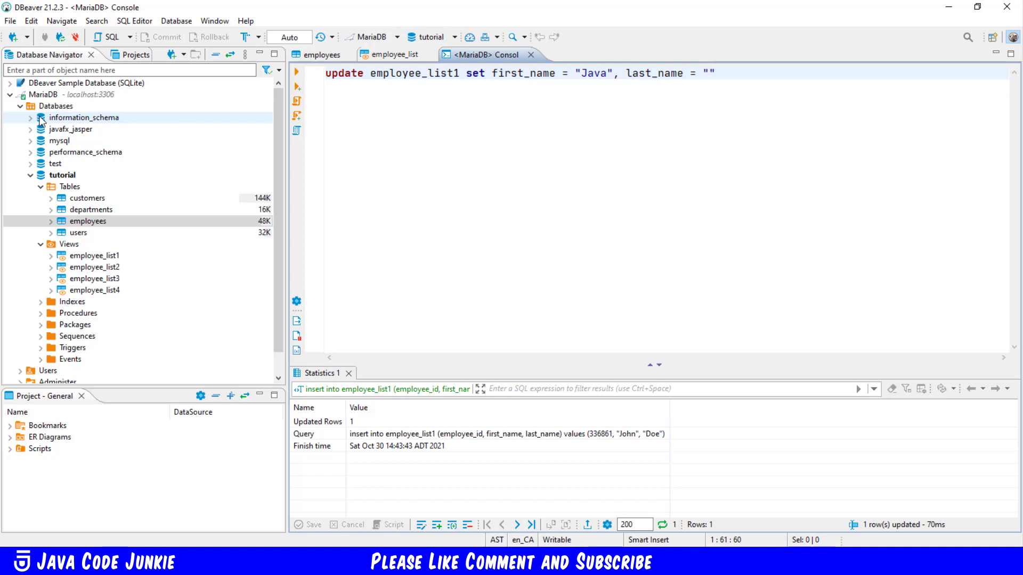
{"action": "type", "text": "Junki"}
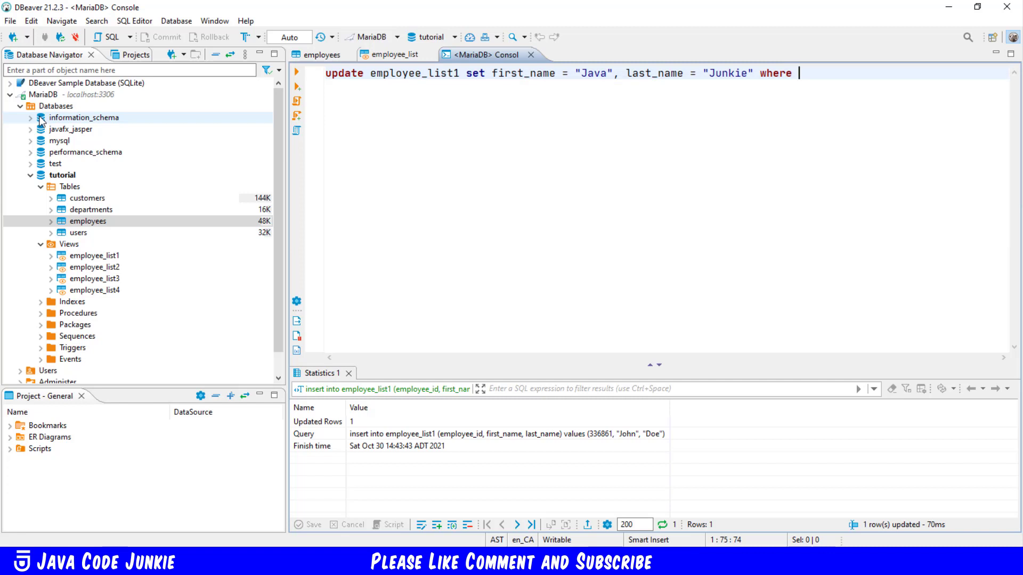
{"action": "type", "text": "employee_id ="}
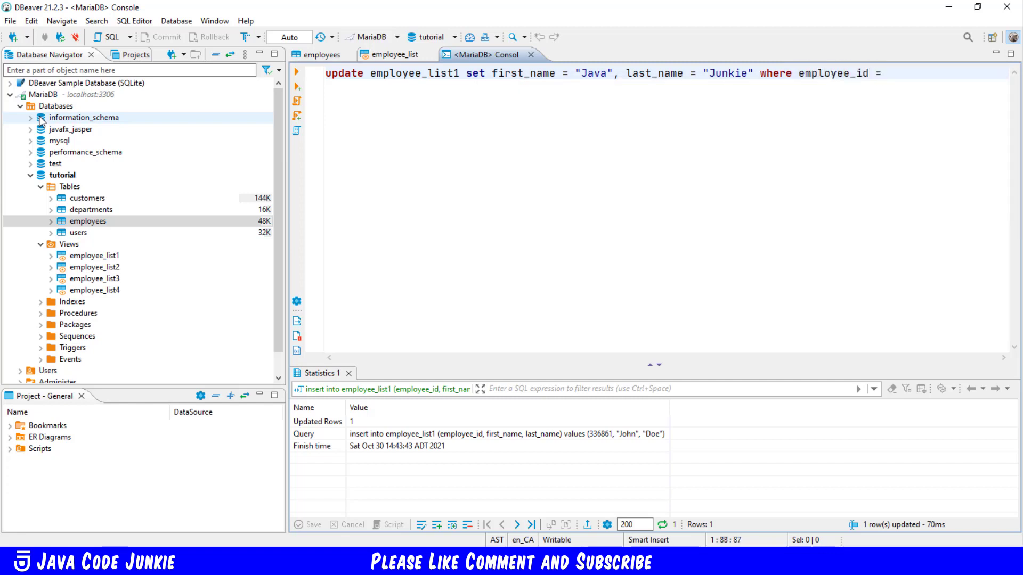
{"action": "type", "text": "336861;"}
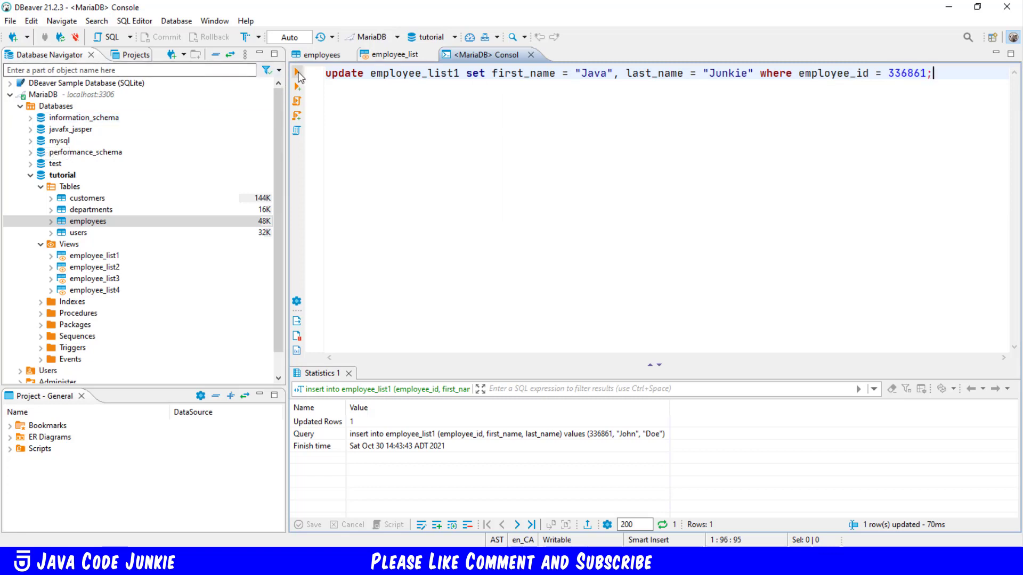
{"action": "left_click", "coordinate": [297, 73]}
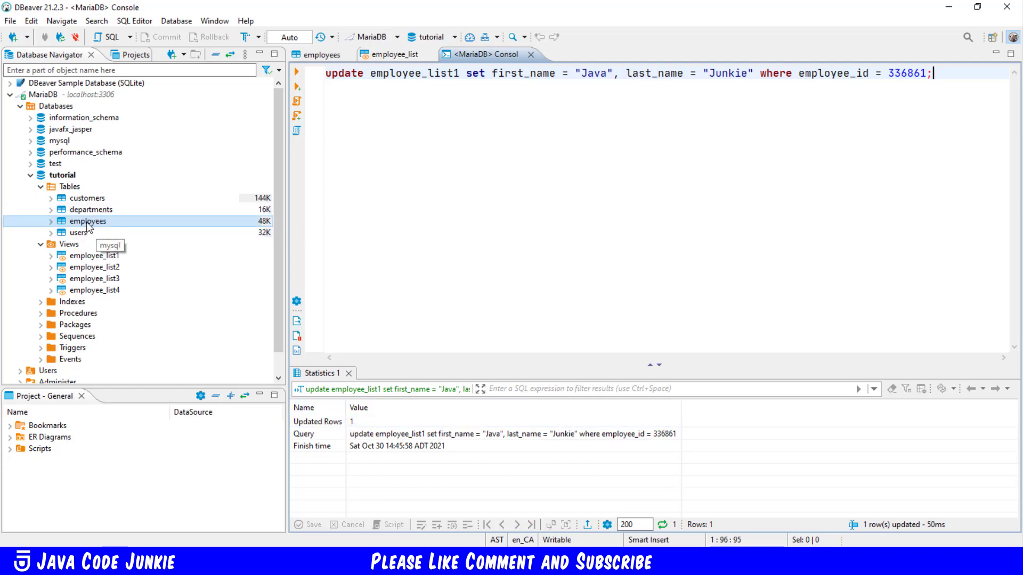
View the employees table's Data tab, confirming employee 336861 is now Java Junkie.
{"action": "right_click", "coordinate": [87, 221]}
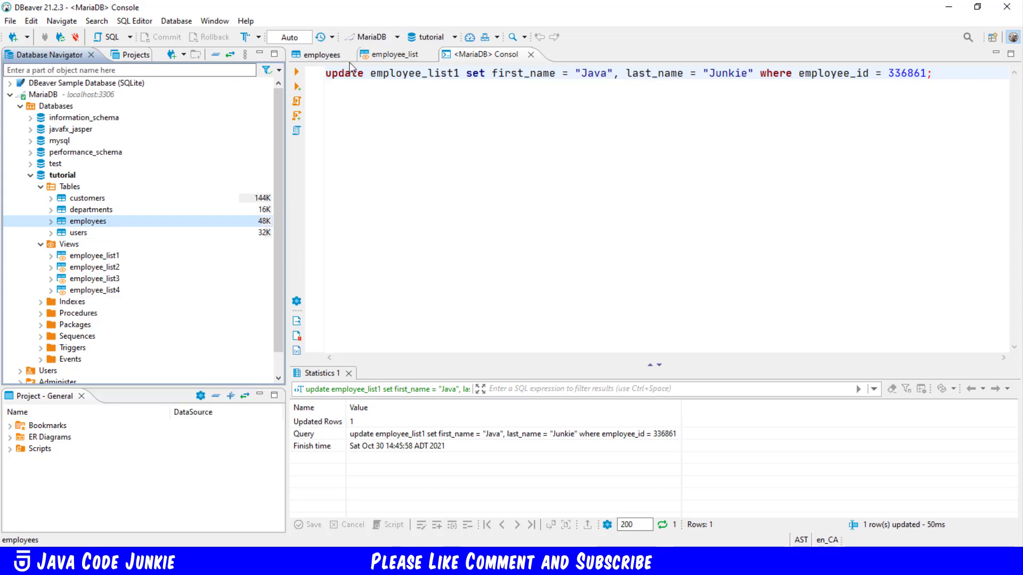
{"action": "left_click", "coordinate": [320, 55]}
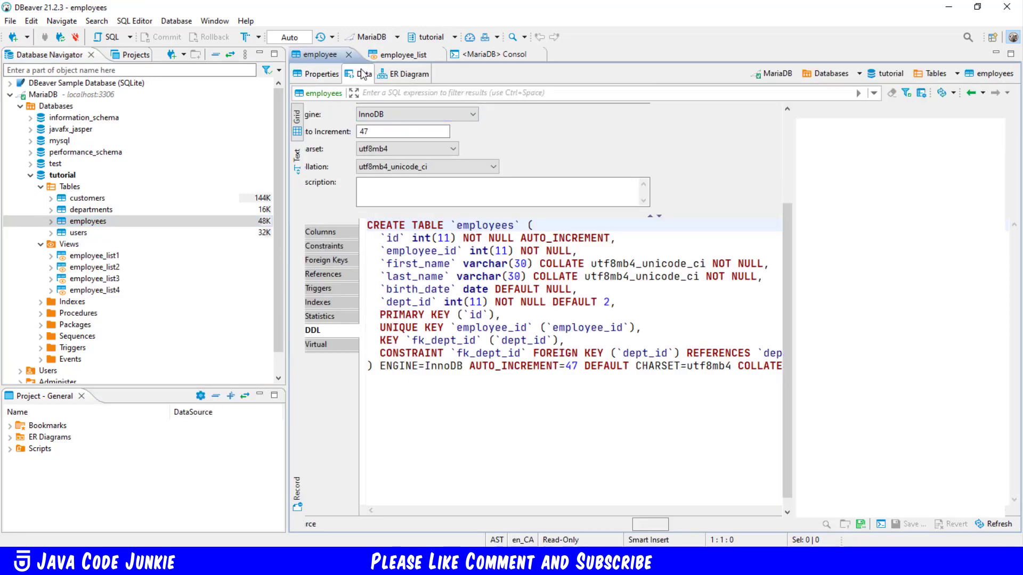
{"action": "left_click", "coordinate": [362, 73]}
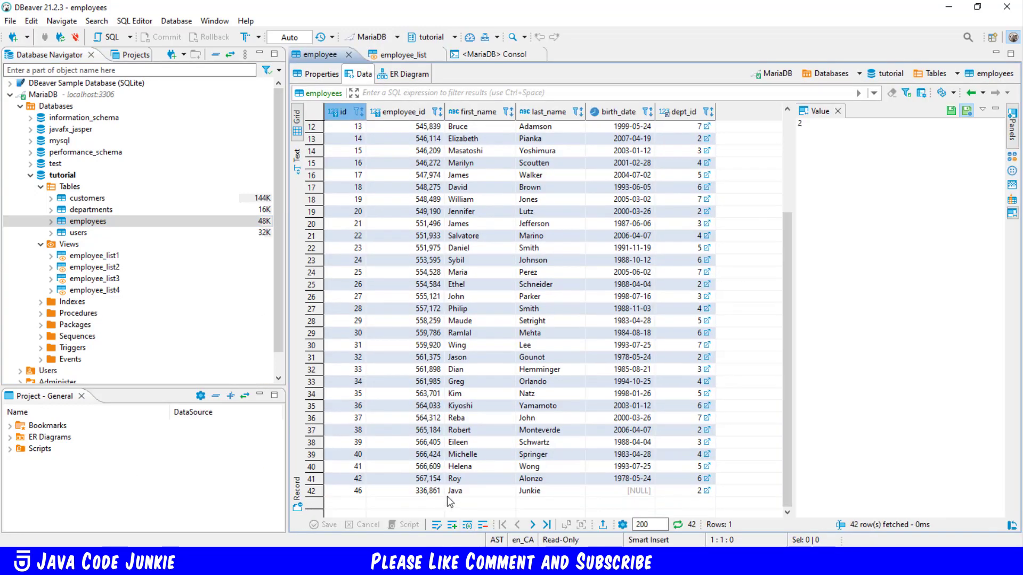
{"action": "mouse_move", "coordinate": [551, 508]}
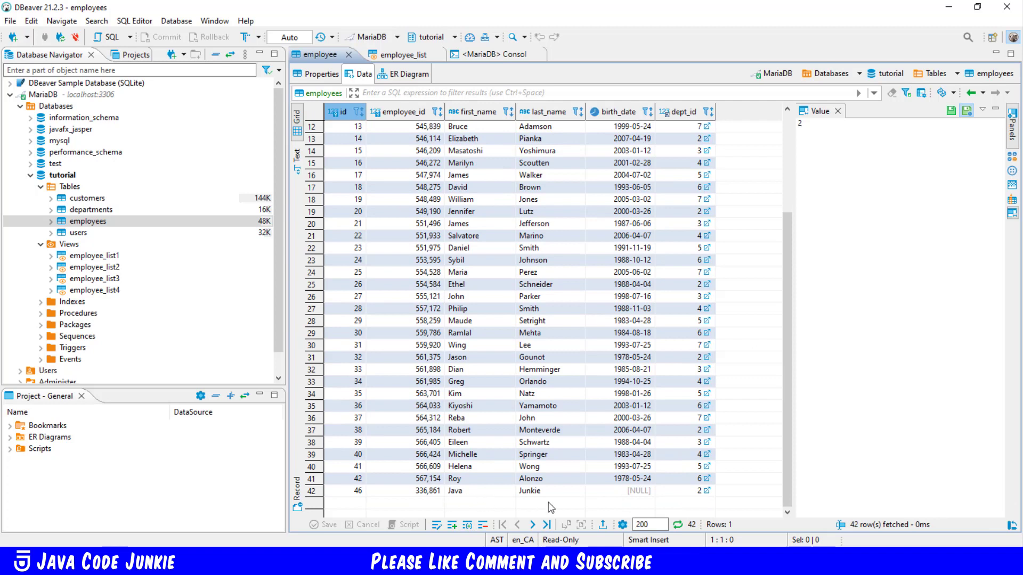